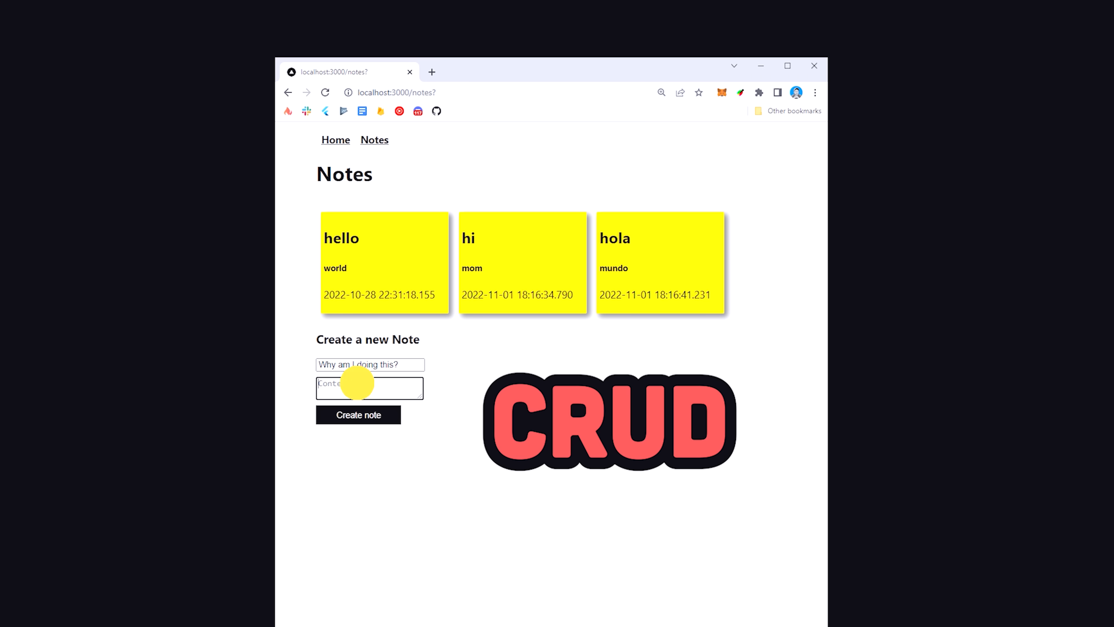
Fill the note content with 'book in the library of life.' and submit the new note
{"action": "left_click", "coordinate": [358, 415]}
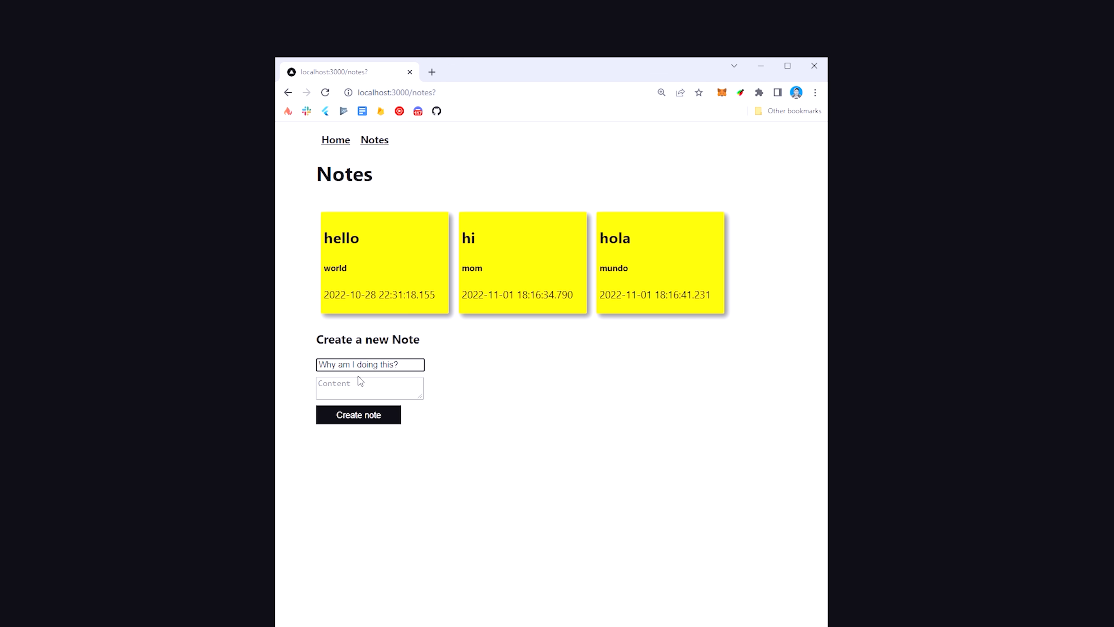
{"action": "type", "text": "book in the library of life."}
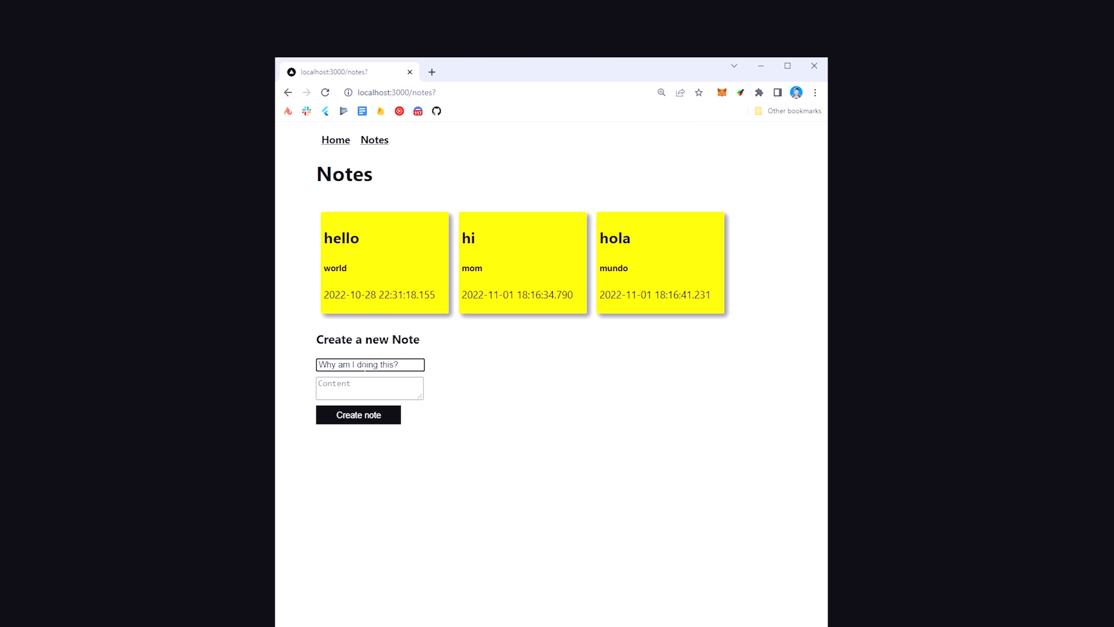
{"action": "type", "text": "book in the library of life."}
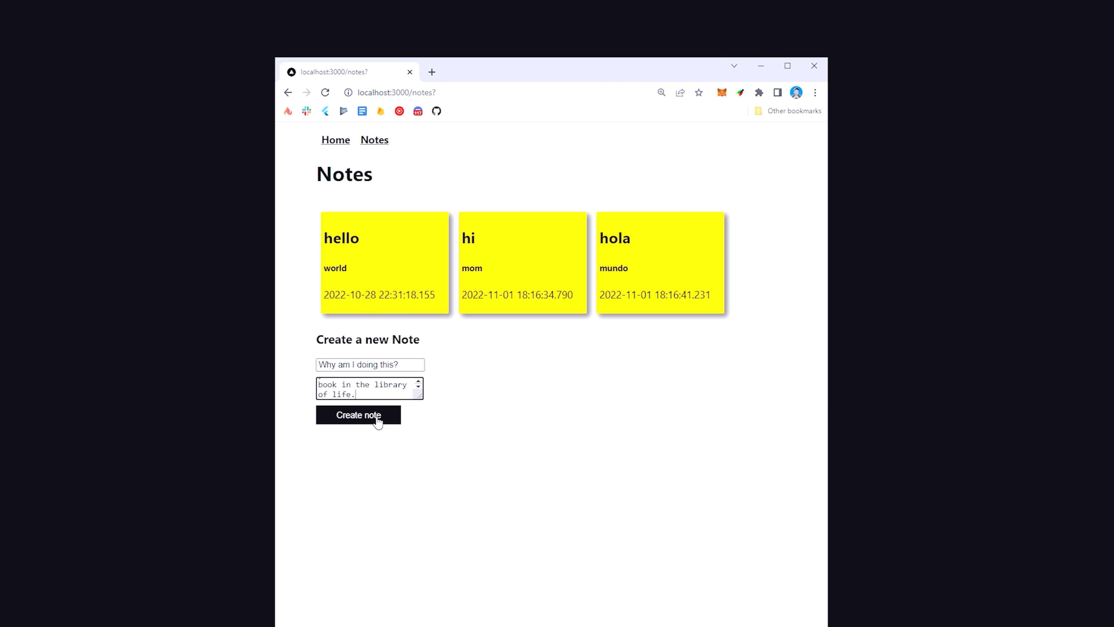
{"action": "left_click", "coordinate": [358, 415]}
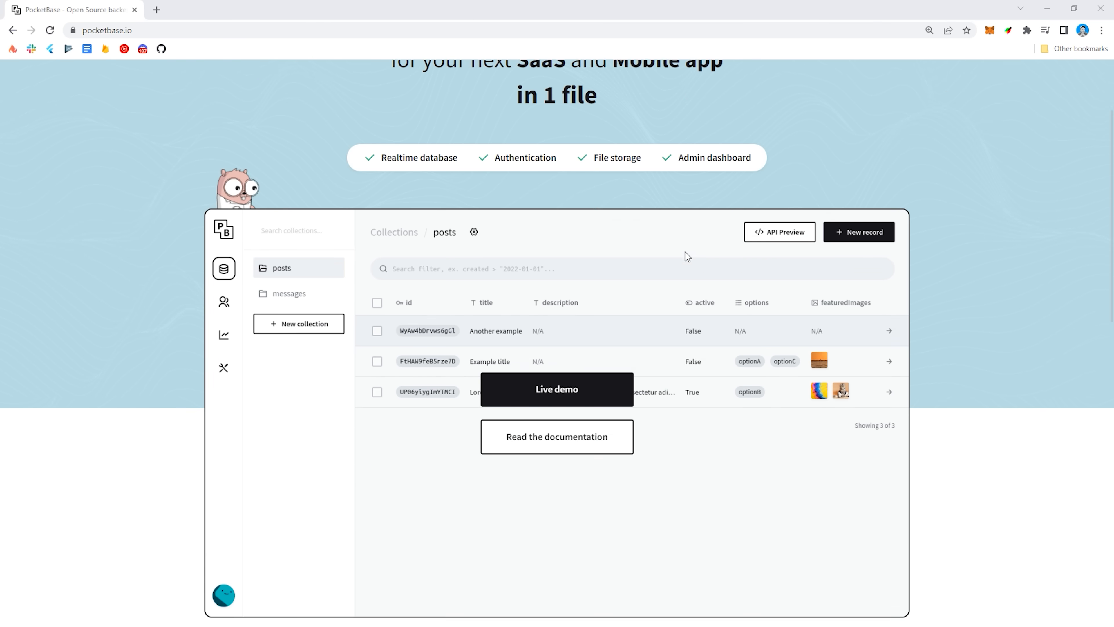
{"action": "scroll", "scroll_direction": "up", "scroll_amount": 3}
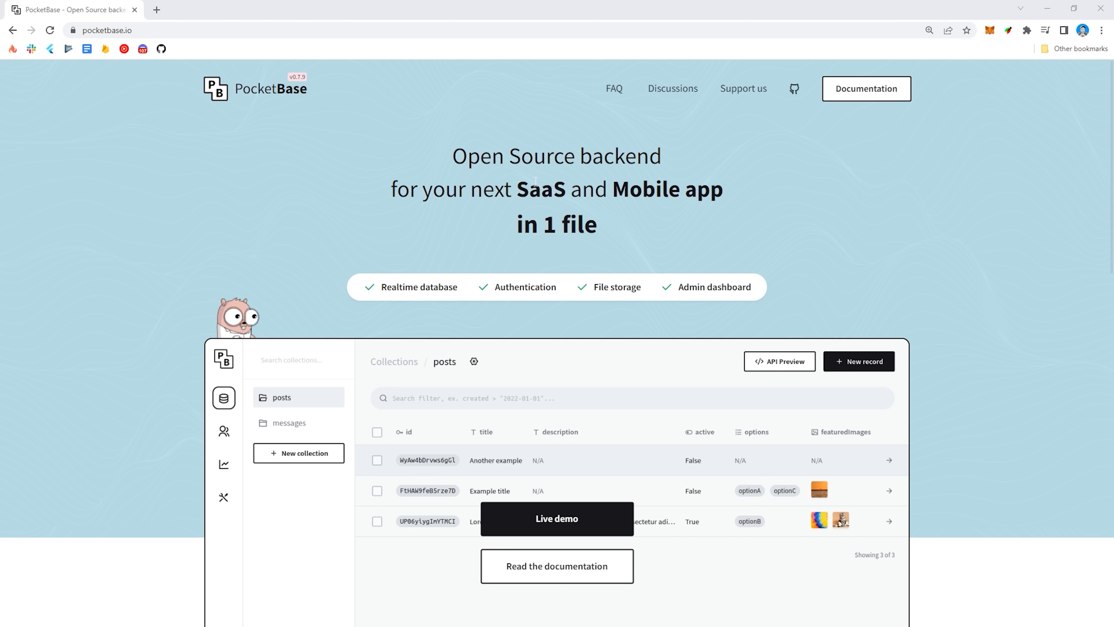
{"action": "mouse_move", "coordinate": [614, 89]}
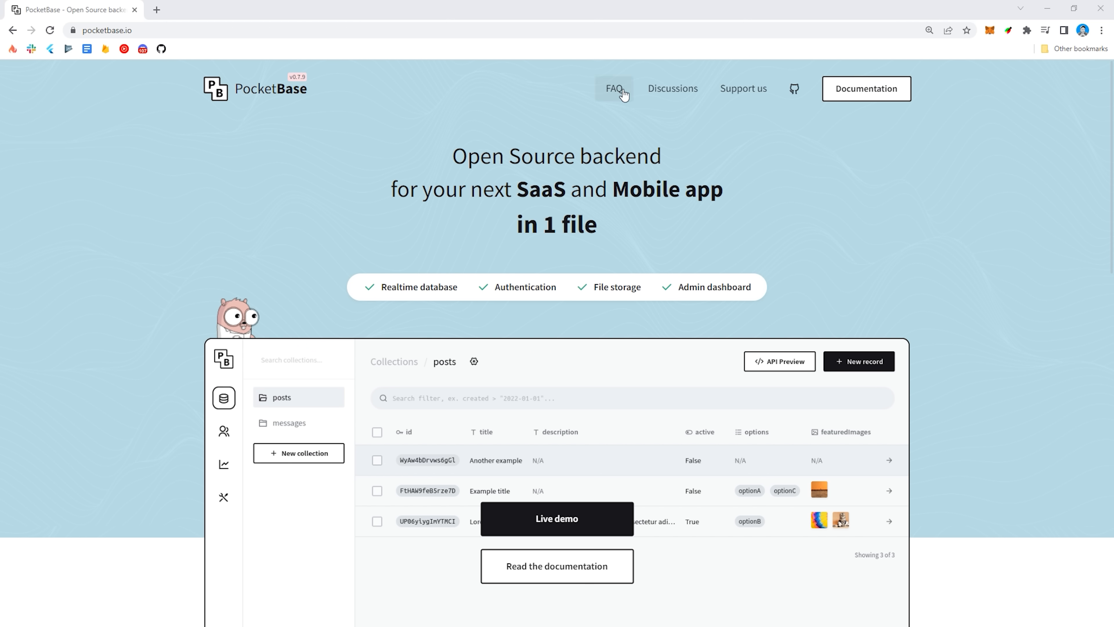
{"action": "left_click", "coordinate": [867, 89]}
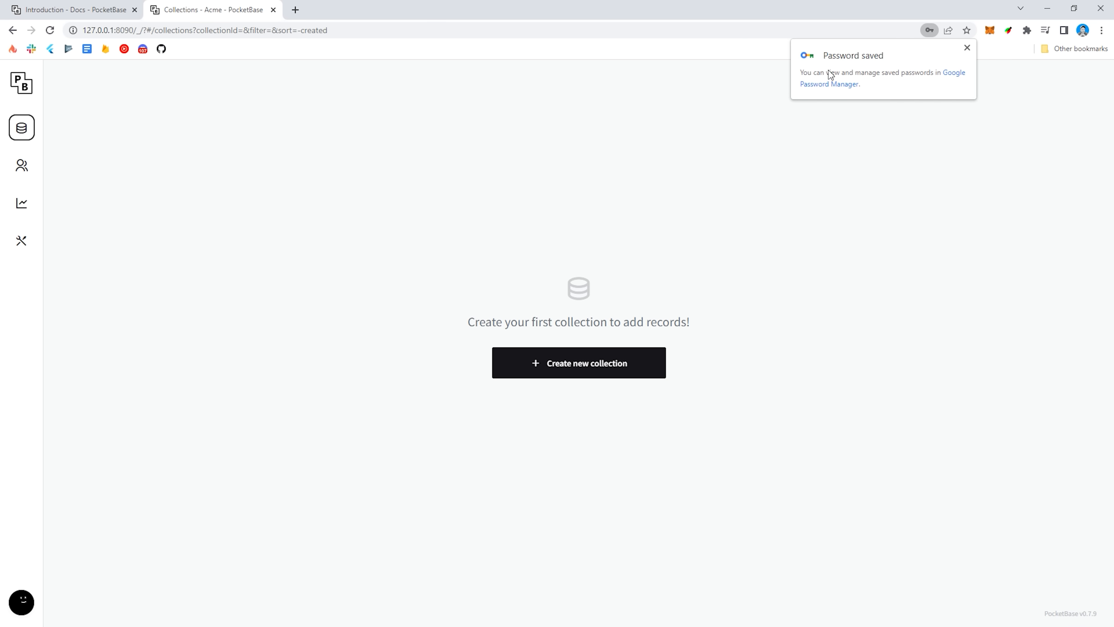
Start a new PocketBase collection with a first text field named title
{"action": "left_click", "coordinate": [966, 48]}
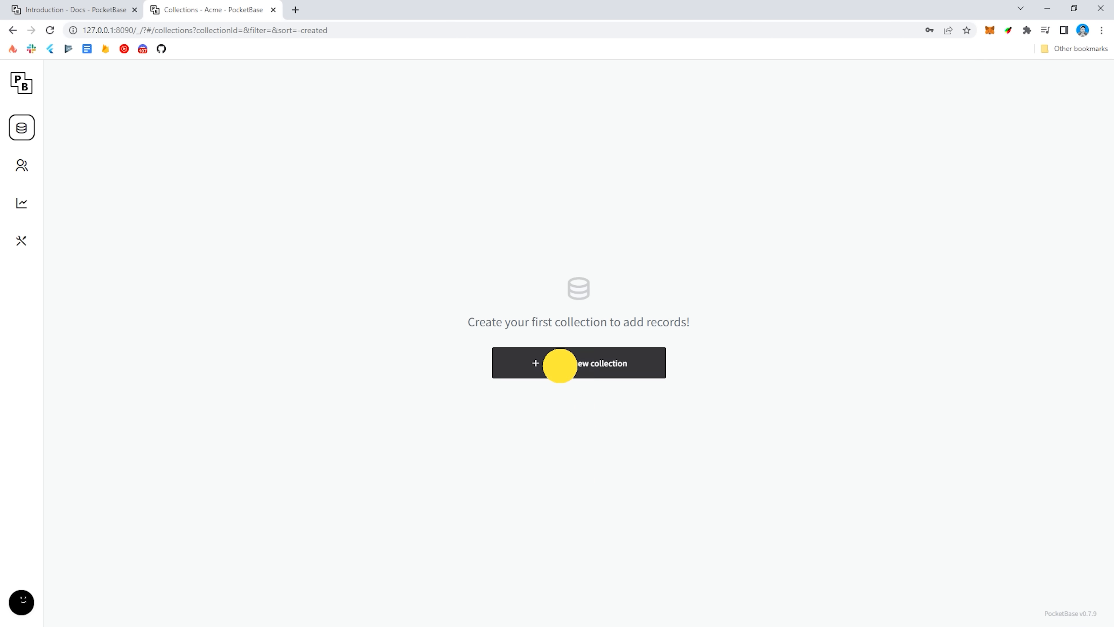
{"action": "left_click", "coordinate": [578, 363]}
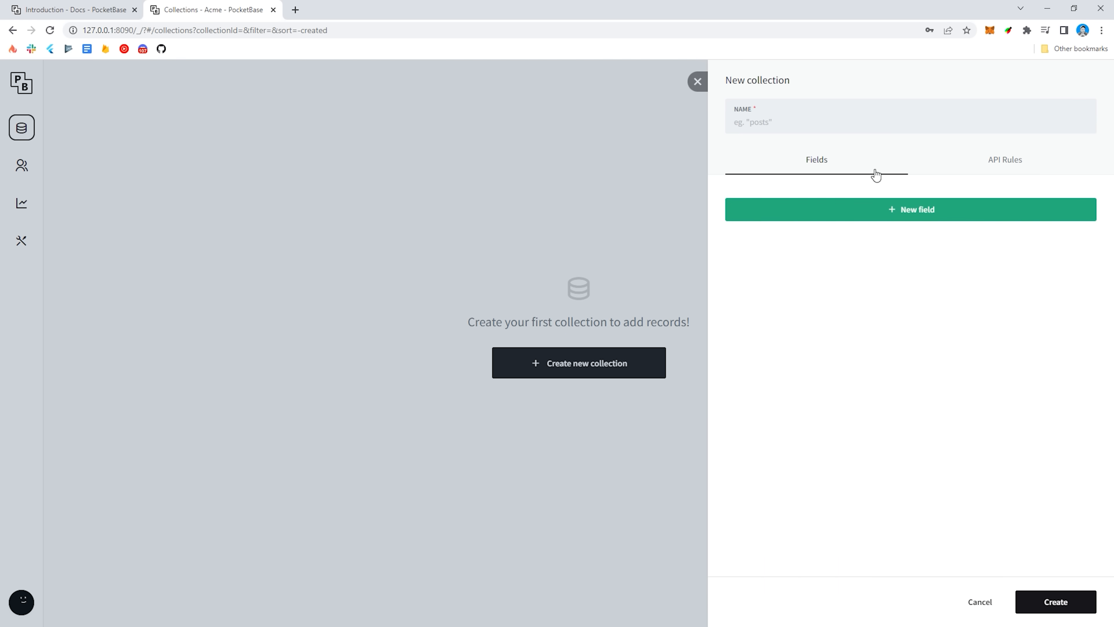
{"action": "left_click", "coordinate": [912, 209]}
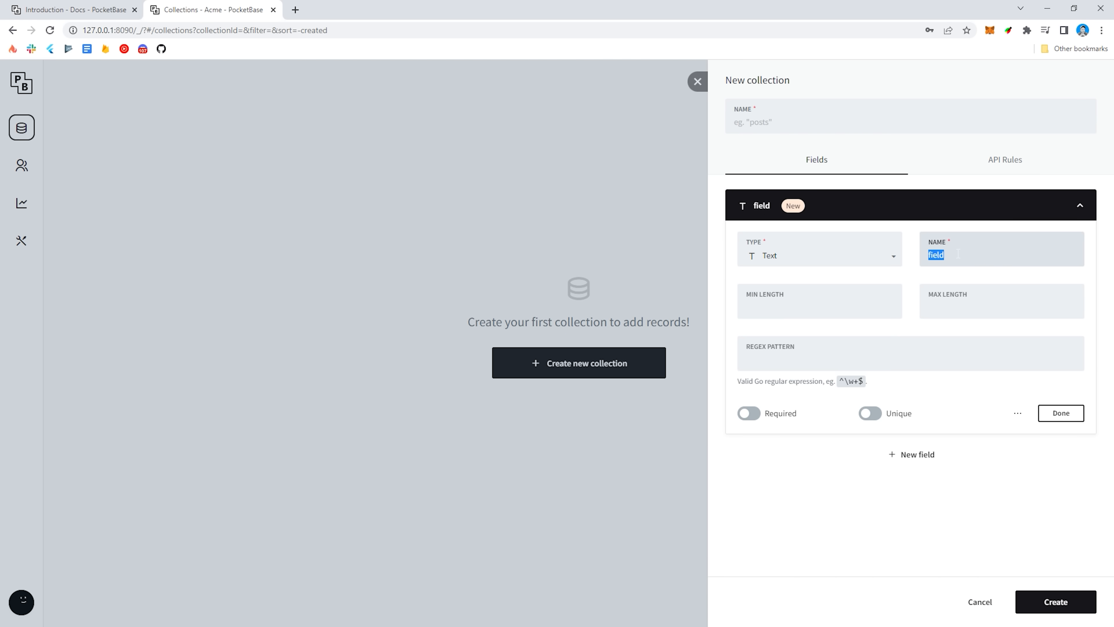
{"action": "type", "text": "title"}
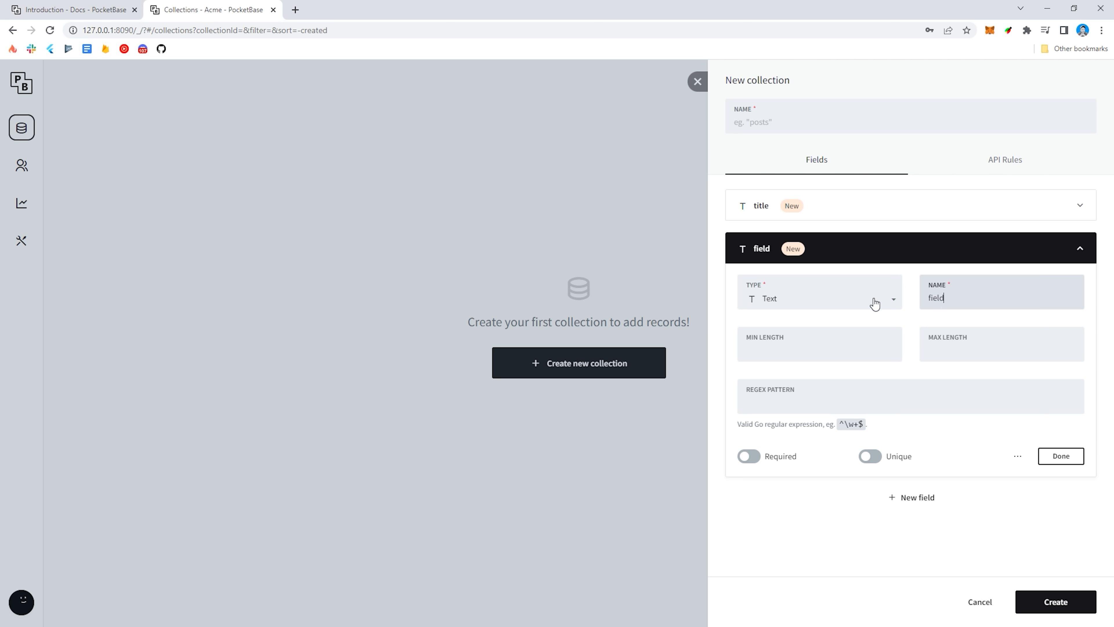
Add a second text field and unlock the Create API rule for custom access
{"action": "left_click", "coordinate": [1004, 159]}
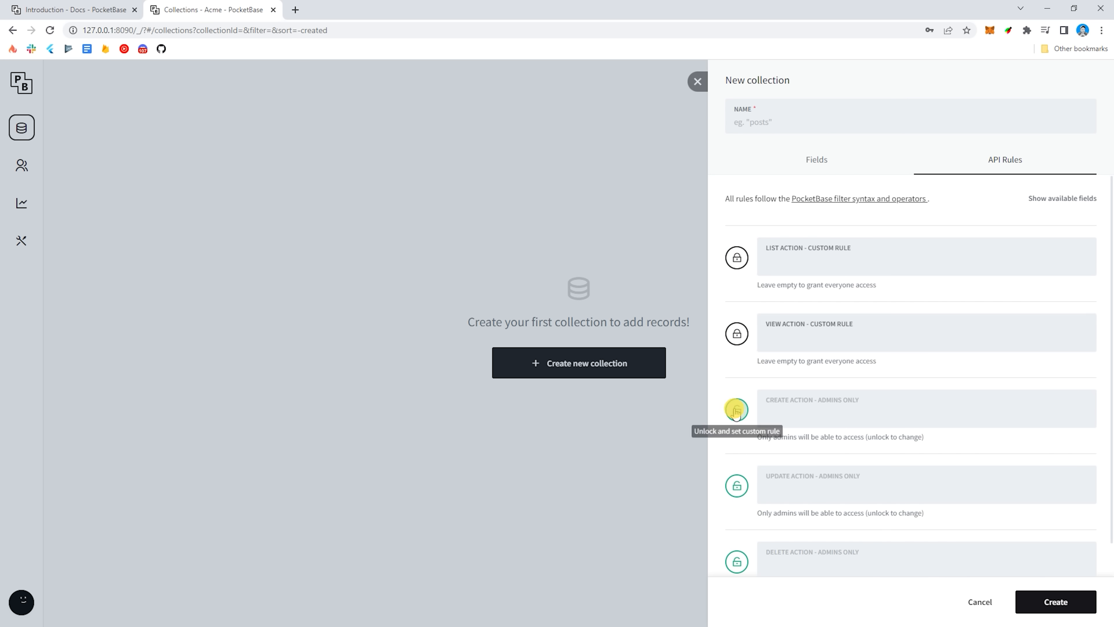
{"action": "left_click", "coordinate": [737, 408]}
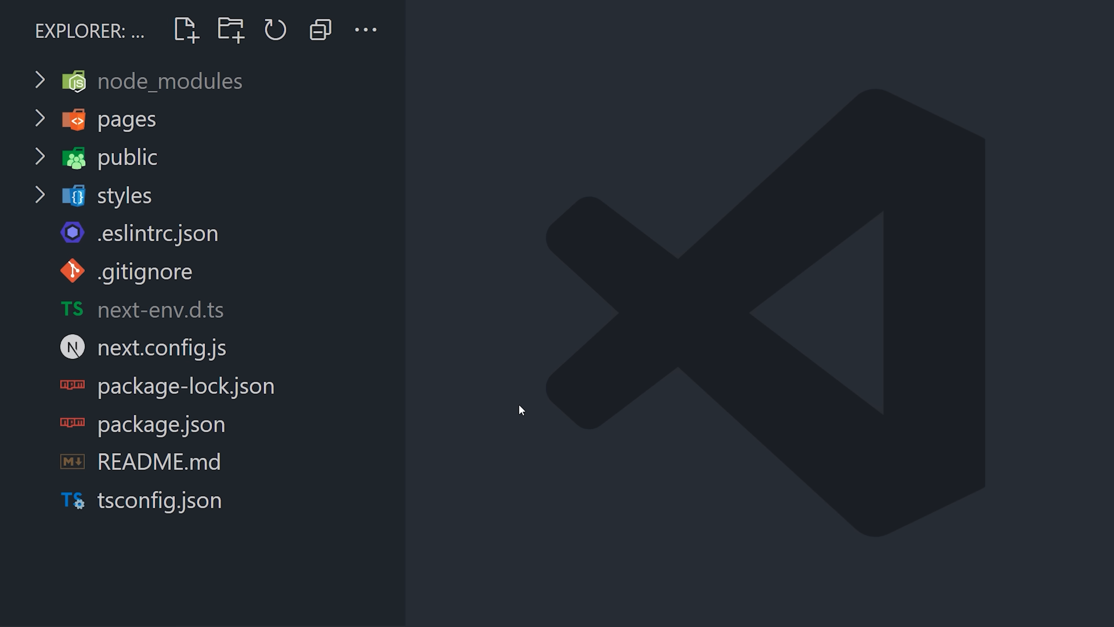
Delete the pages folder from the Explorer
{"action": "right_click", "coordinate": [126, 117]}
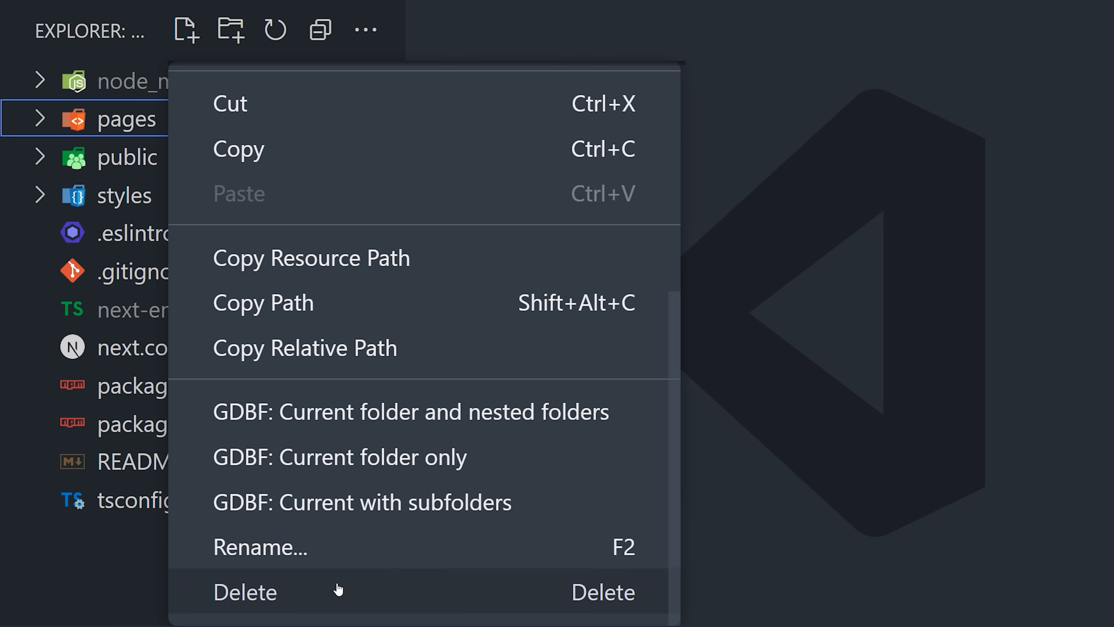
{"action": "left_click", "coordinate": [244, 591]}
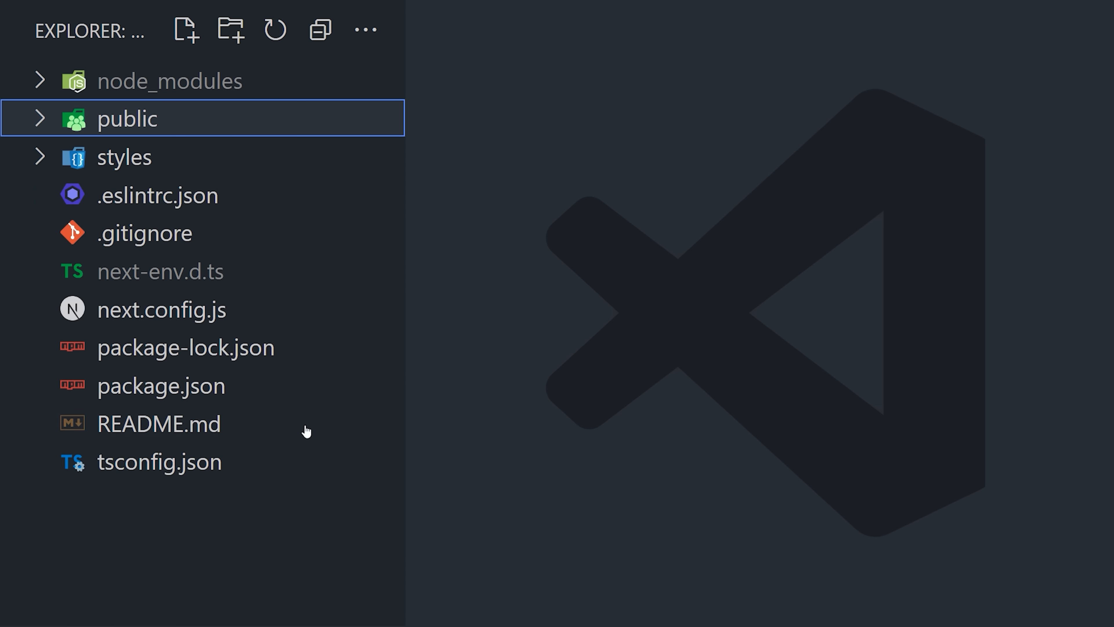
{"action": "left_click", "coordinate": [119, 29]}
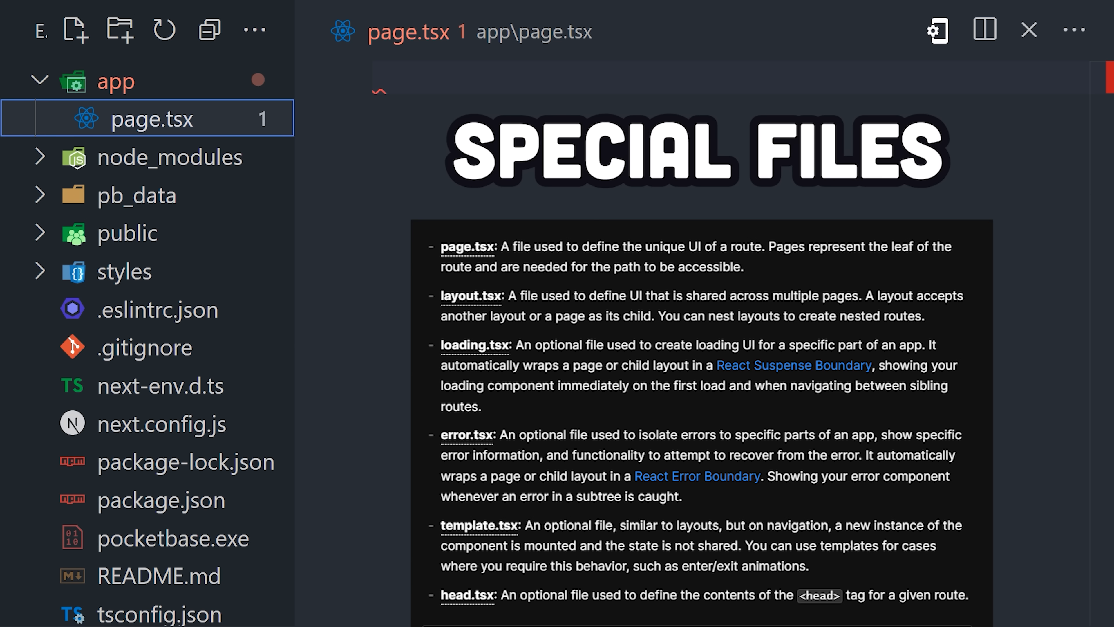
{"action": "mouse_move", "coordinate": [26, 222]}
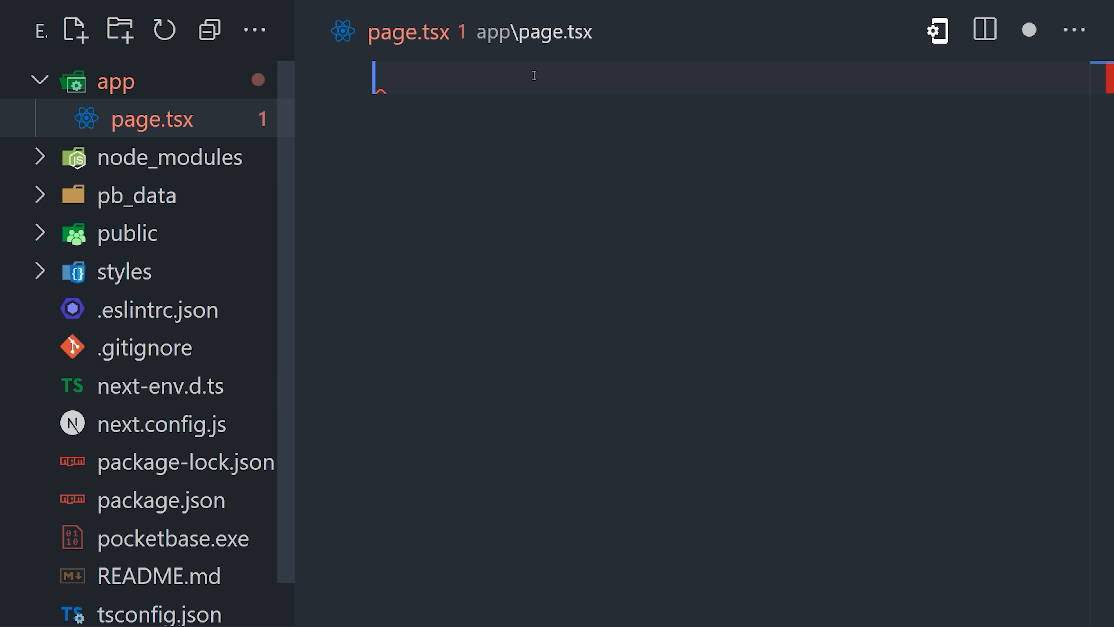
Write the HomePage component in app/page.tsx and switch to package.json
{"action": "type", "text": "export default function HomePage() {"}
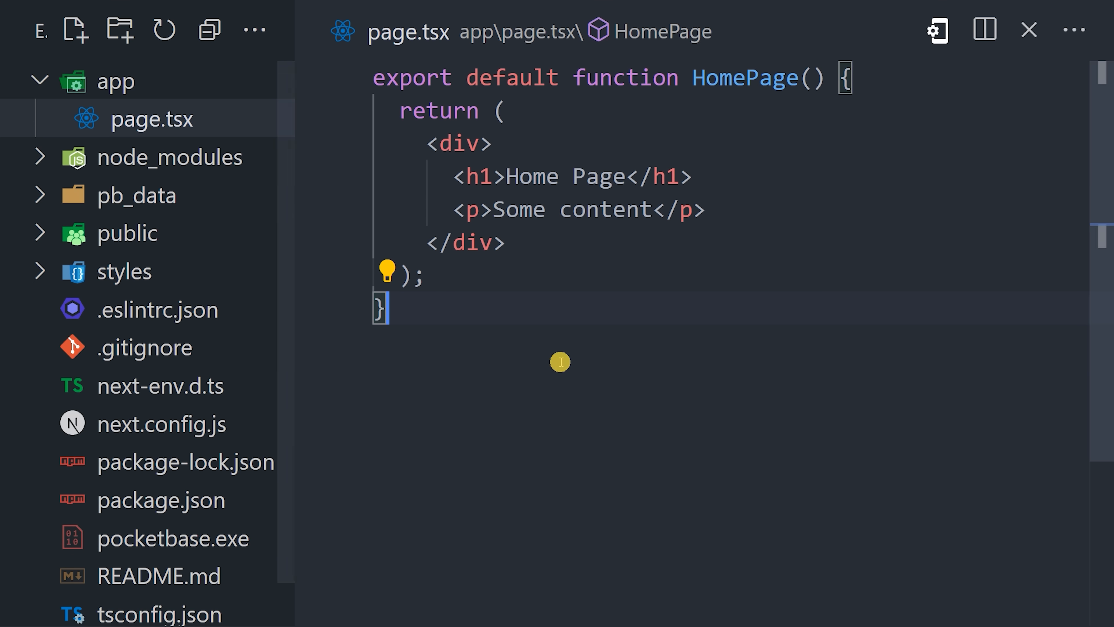
{"action": "left_click", "coordinate": [161, 499]}
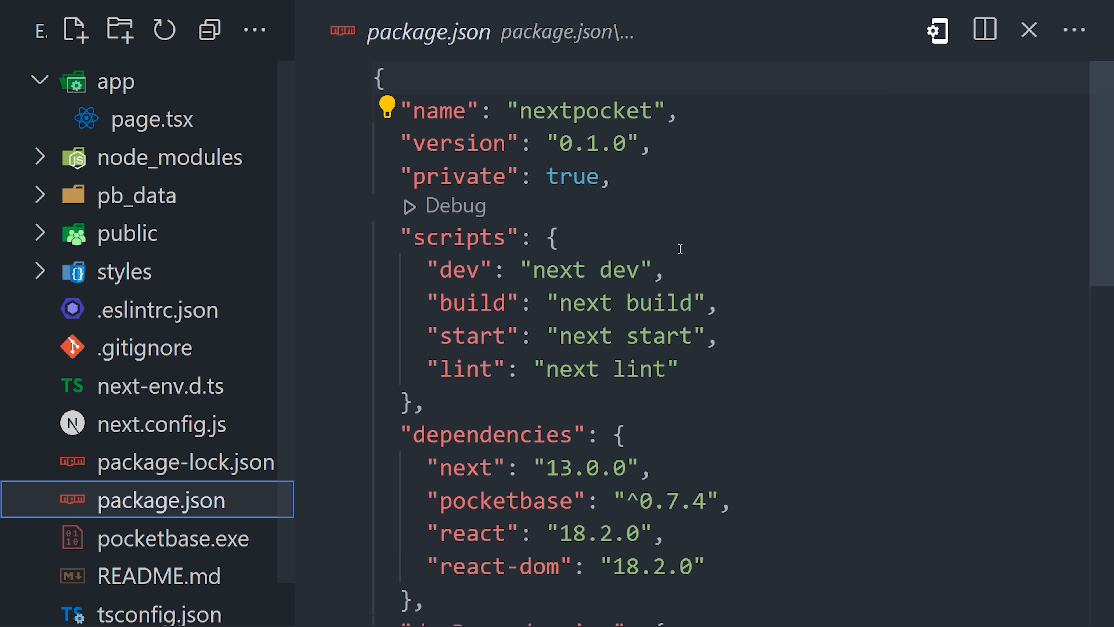
{"action": "mouse_move", "coordinate": [641, 275]}
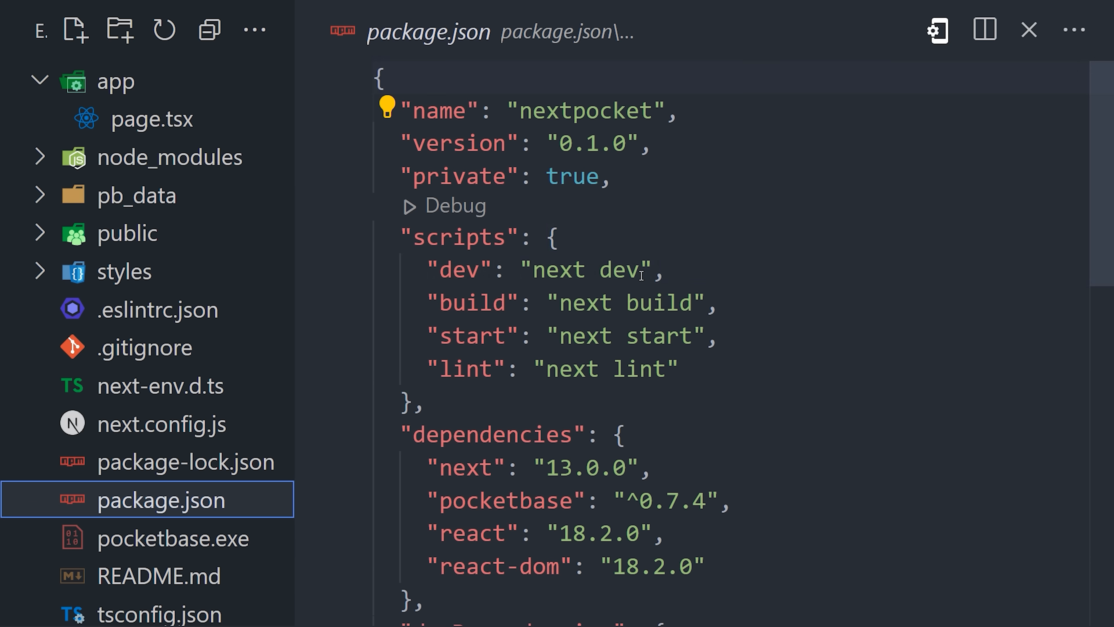
Run npm run dev in the terminal and view the generated app/layout.tsx
{"action": "type", "text": "--turb"}
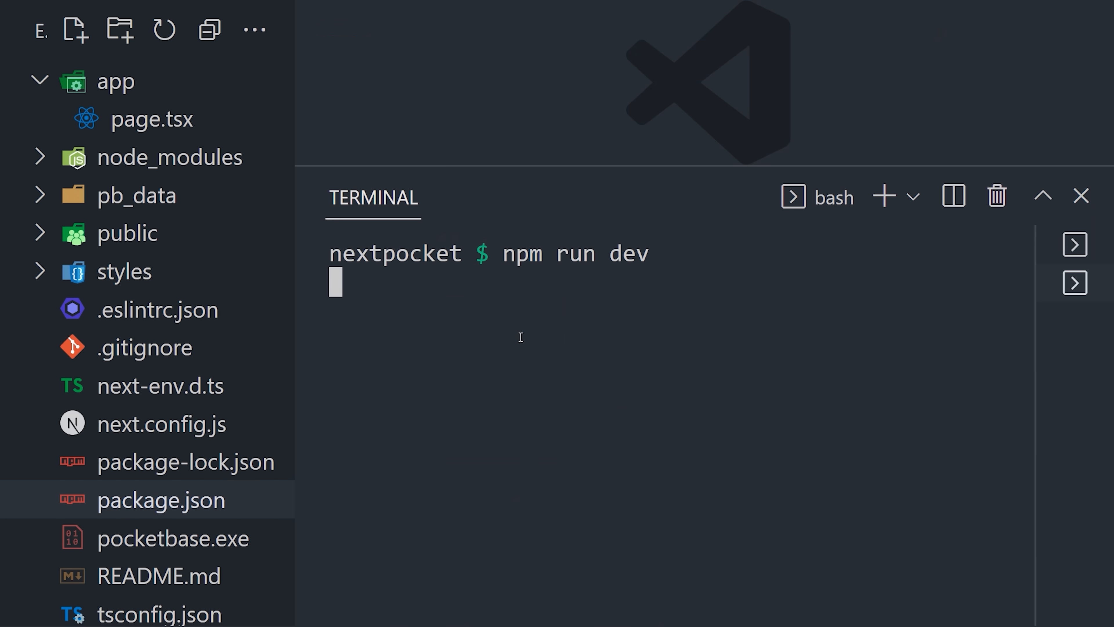
{"action": "key", "text": "Return"}
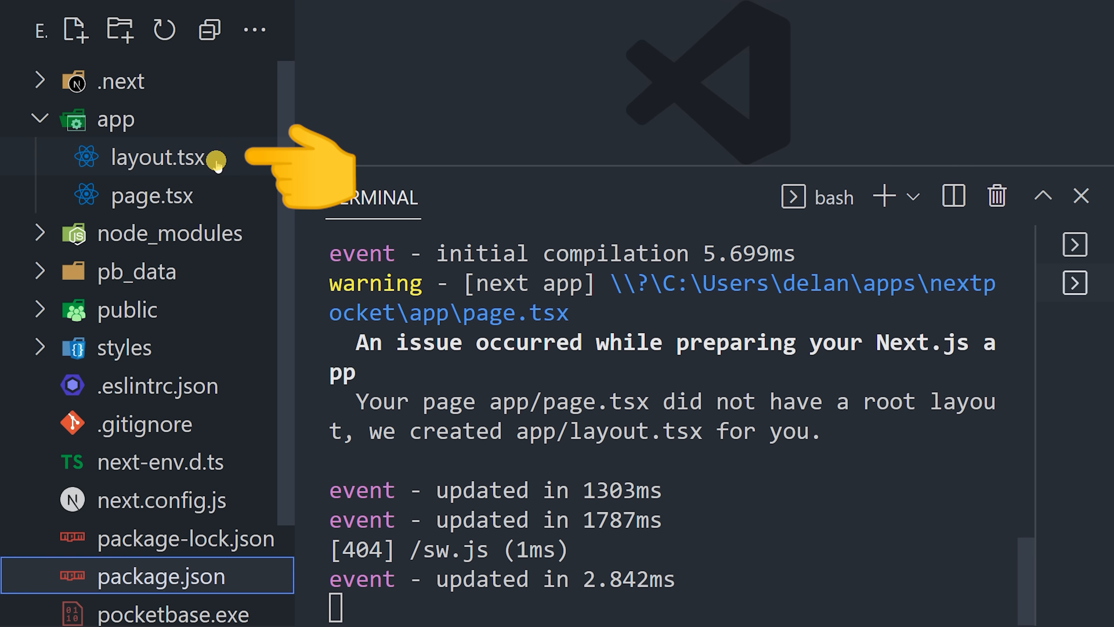
{"action": "left_click", "coordinate": [158, 157]}
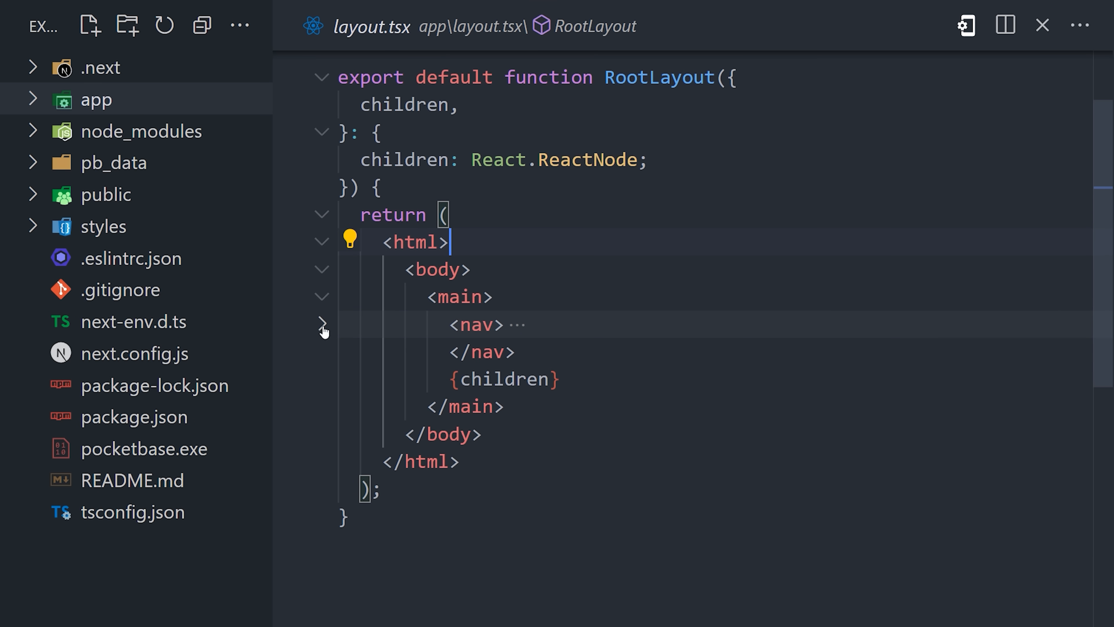
Expand the nav block in layout.tsx and review the root layout markup
{"action": "left_click", "coordinate": [321, 325]}
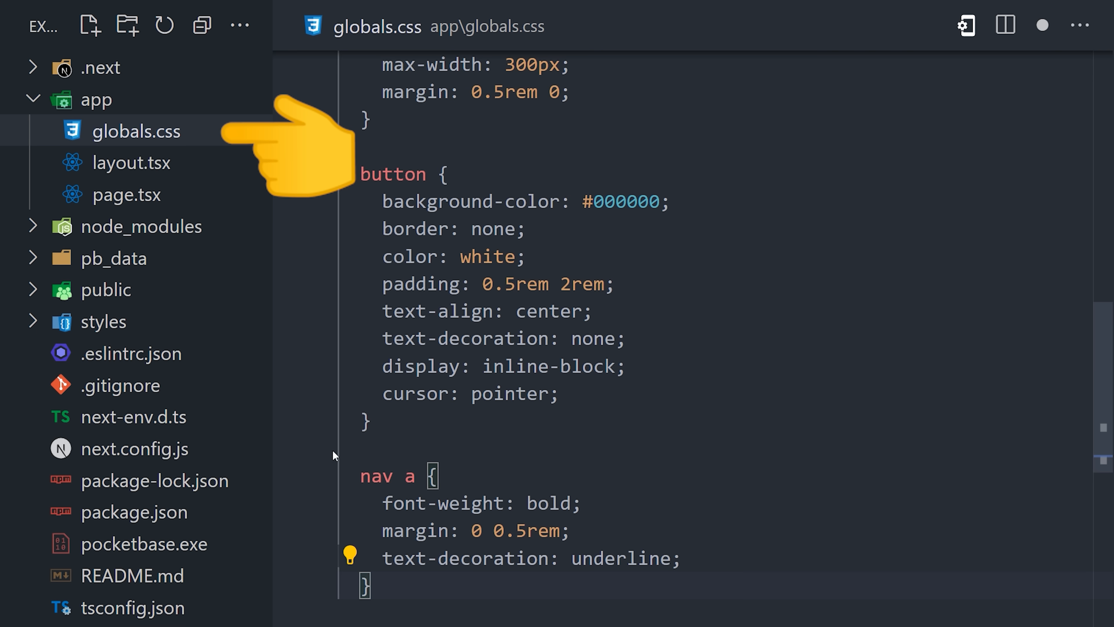
{"action": "scroll", "scroll_direction": "up", "scroll_amount": 3}
{"action": "type", "text": "notes/"}
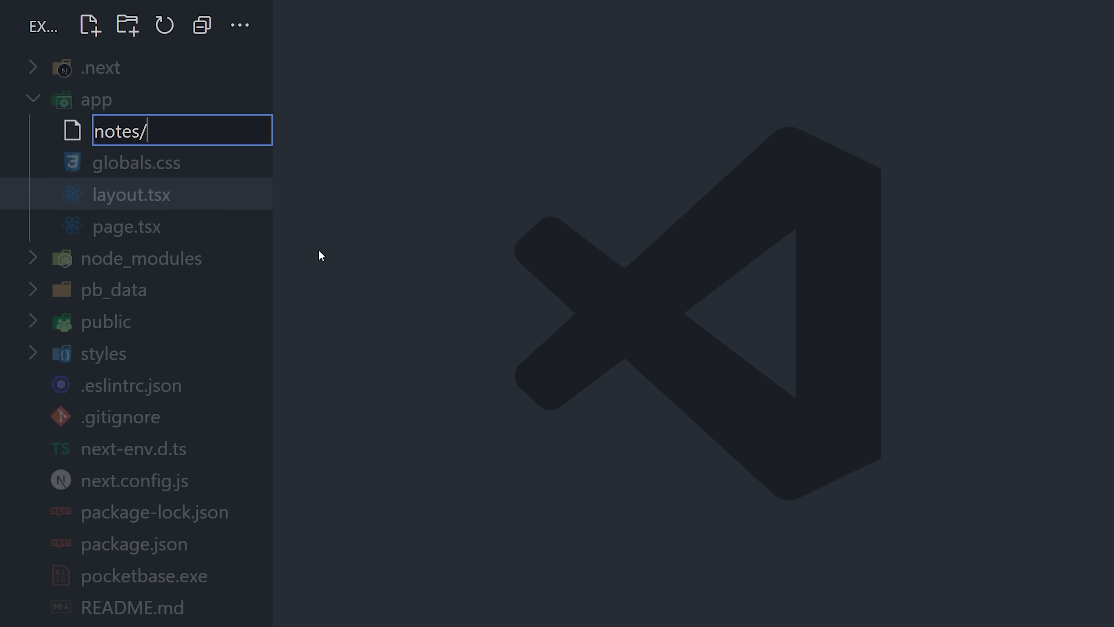
Create app/notes/page.tsx with an async NotesPage component
{"action": "type", "text": "pag"}
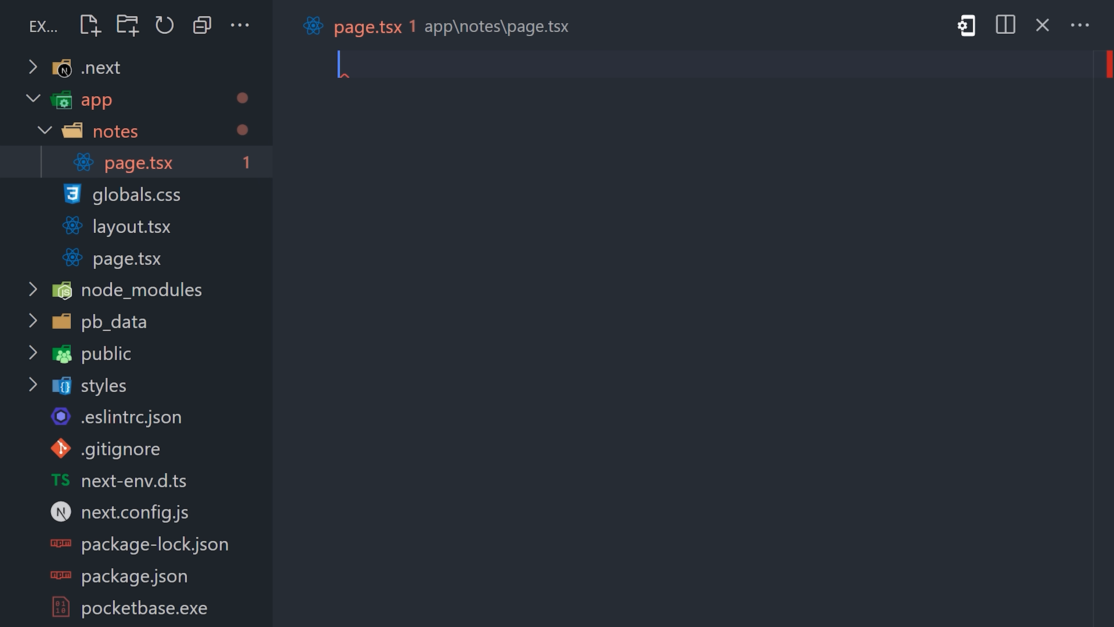
{"action": "type", "text": "export default function NotesPage() {"}
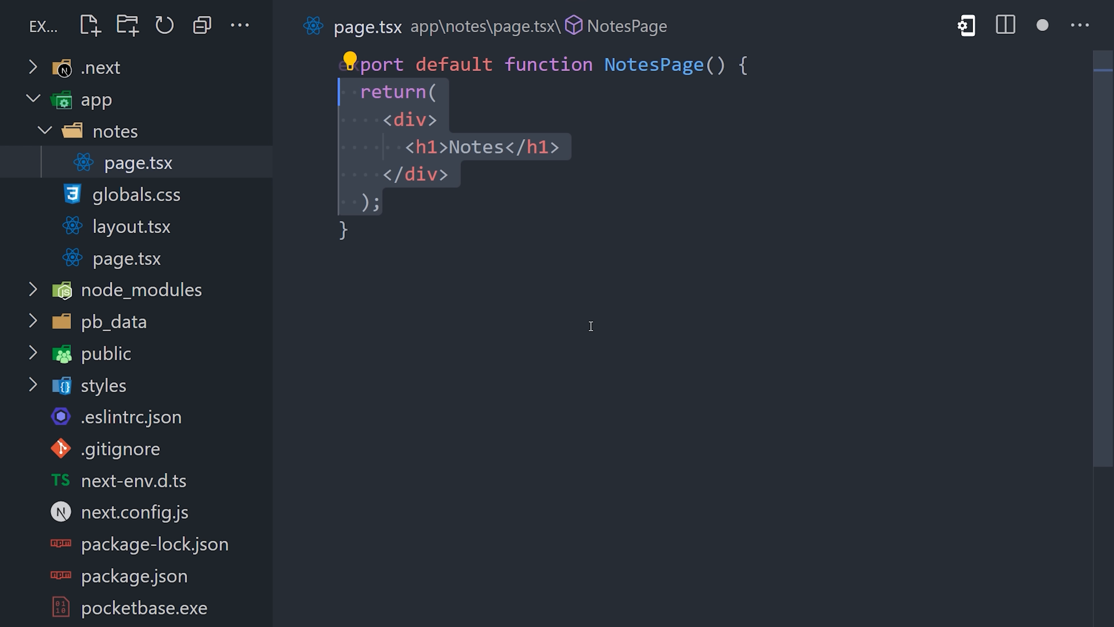
{"action": "type", "text": "async"}
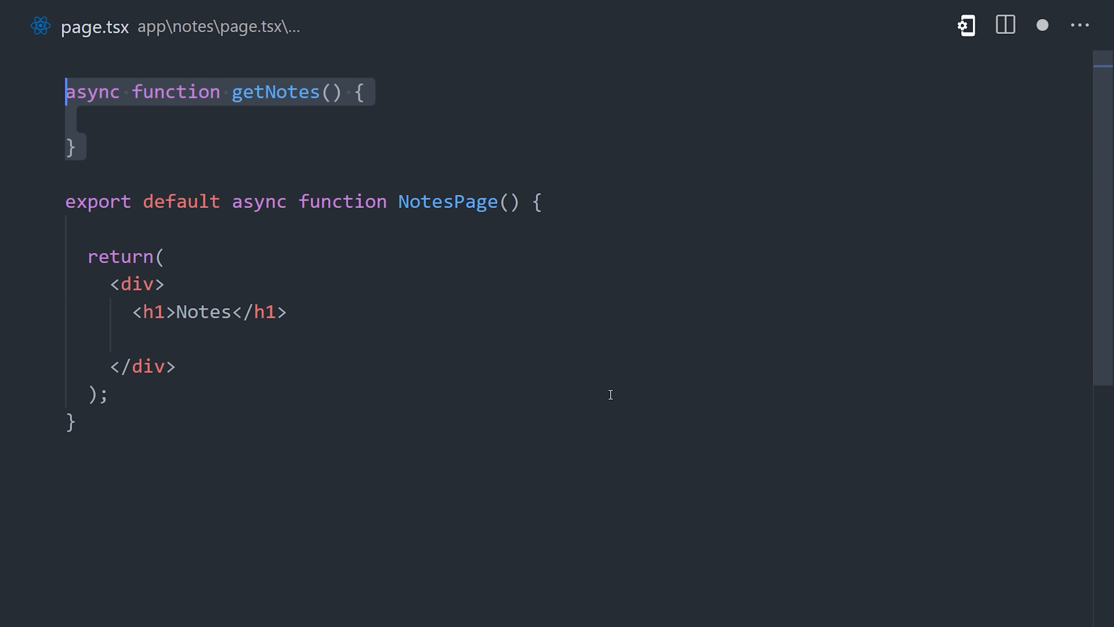
{"action": "type", "text": "const res = await fetch();"}
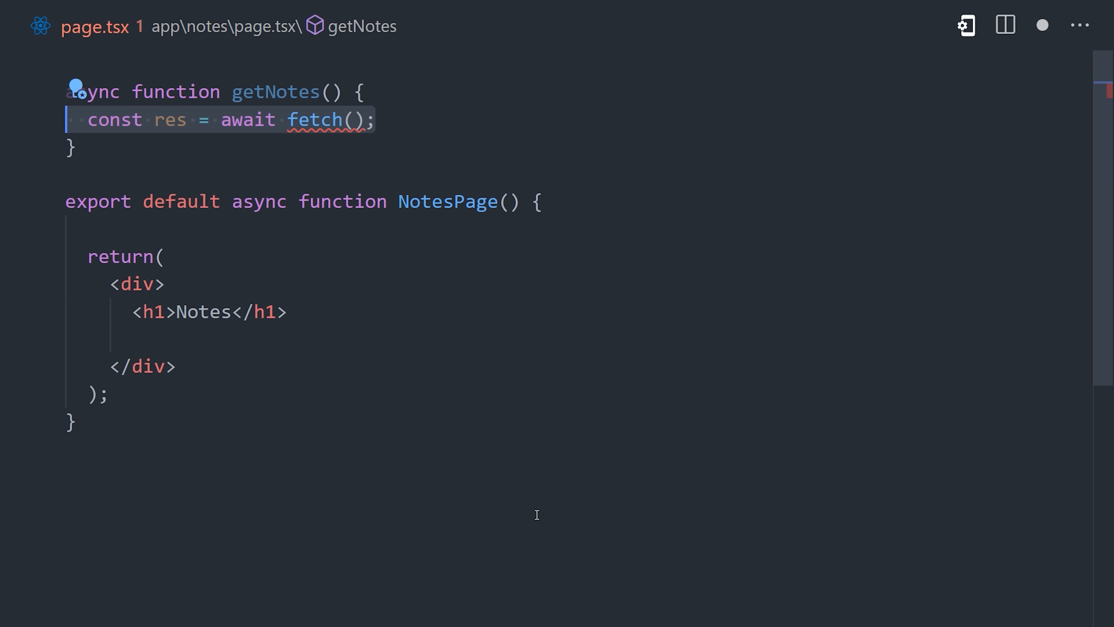
{"action": "type", "text": "'http://127.0.0.1:8090/api/collections/notes/records'"}
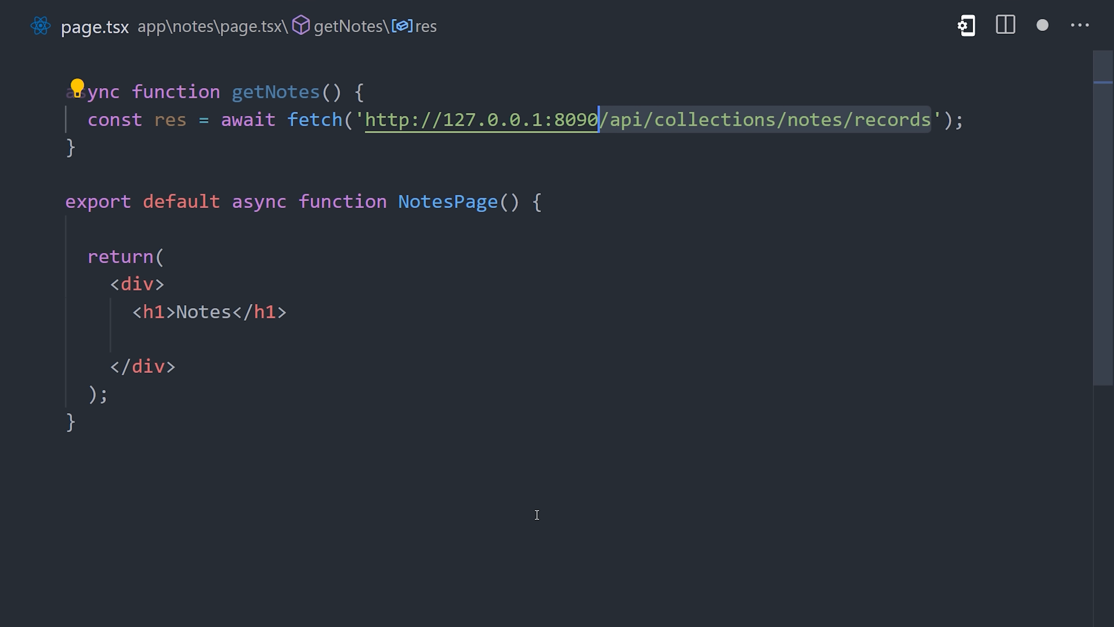
{"action": "type", "text": "?page=1&perPage="}
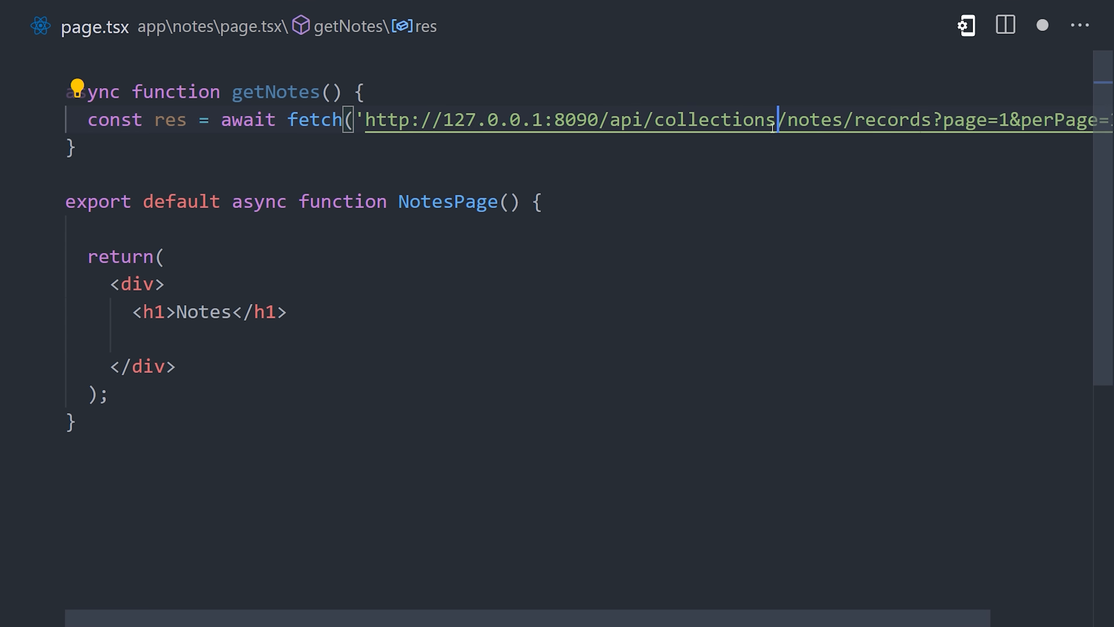
{"action": "scroll", "scroll_direction": "right", "scroll_amount": 3}
{"action": "type", "text": "const data = await res.json();"}
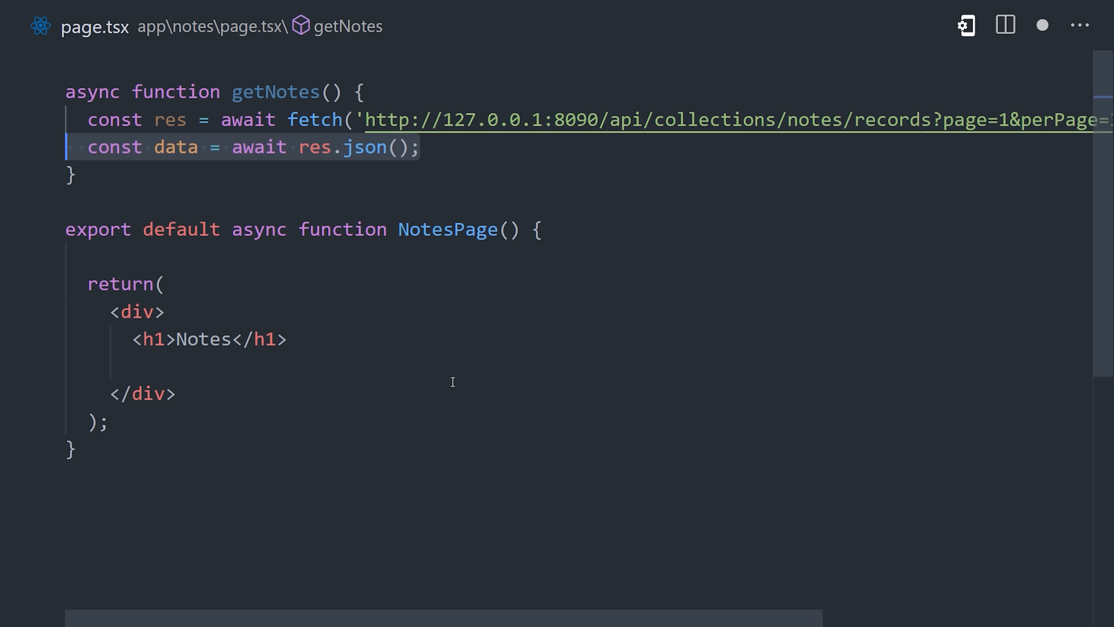
{"action": "key", "text": "Enter"}
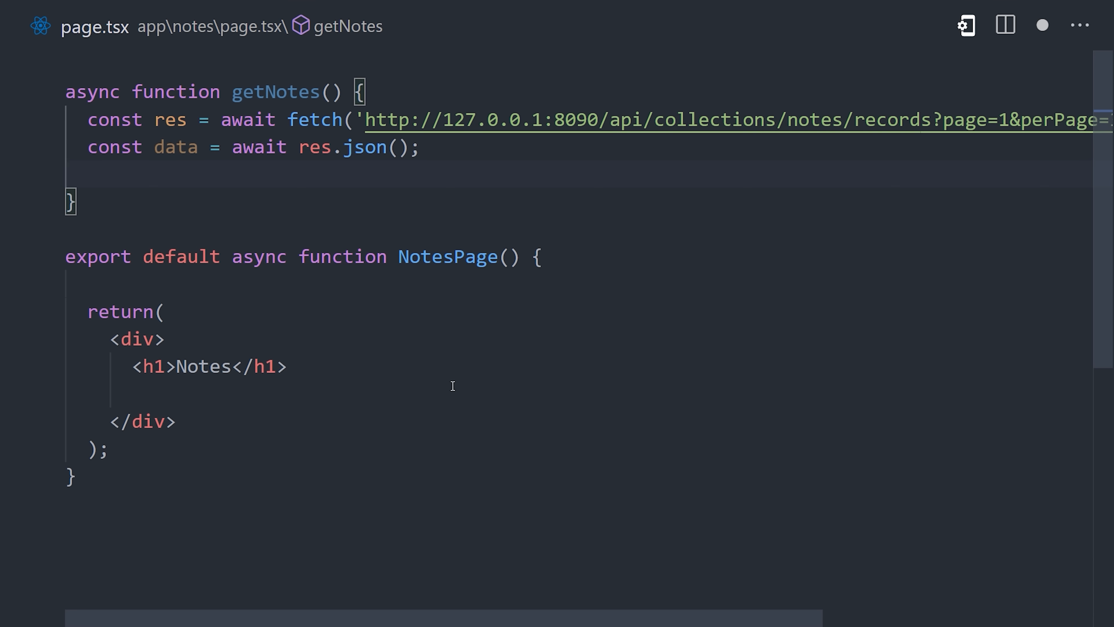
{"action": "type", "text": "return data?.items as any[];"}
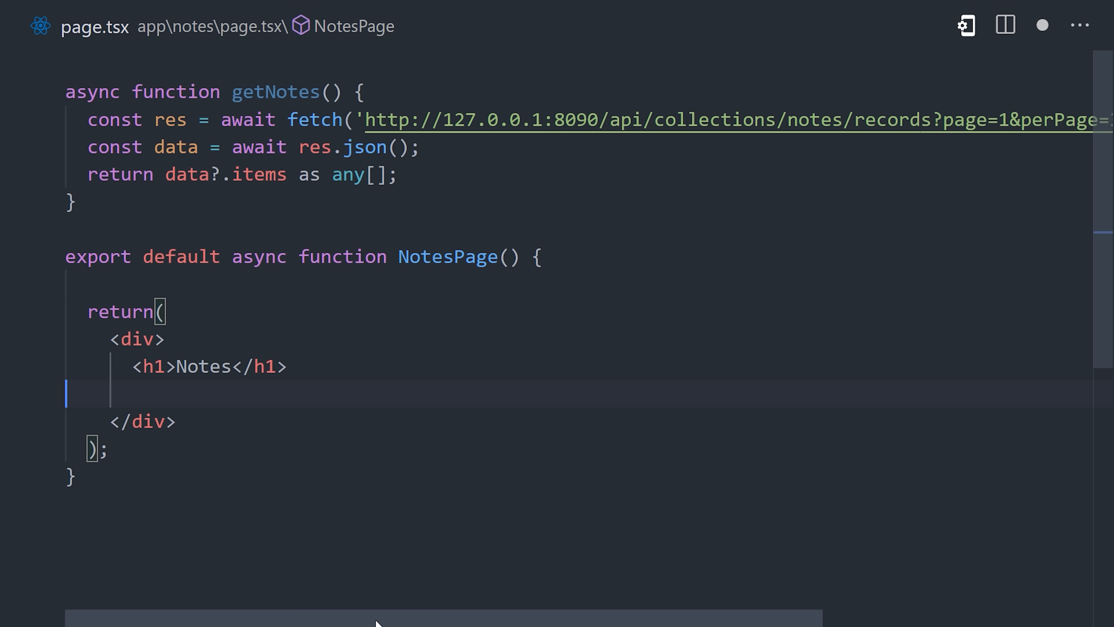
{"action": "mouse_move", "coordinate": [335, 392]}
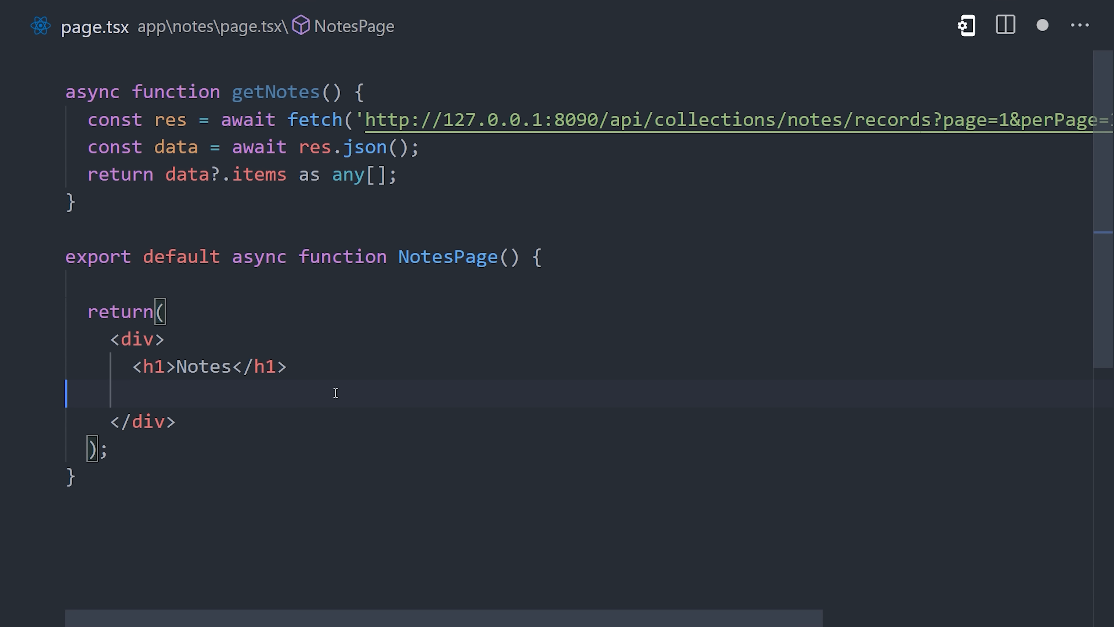
Await getNotes() in NotesPage and map the notes to Note elements
{"action": "type", "text": "const notes = await getNotes();"}
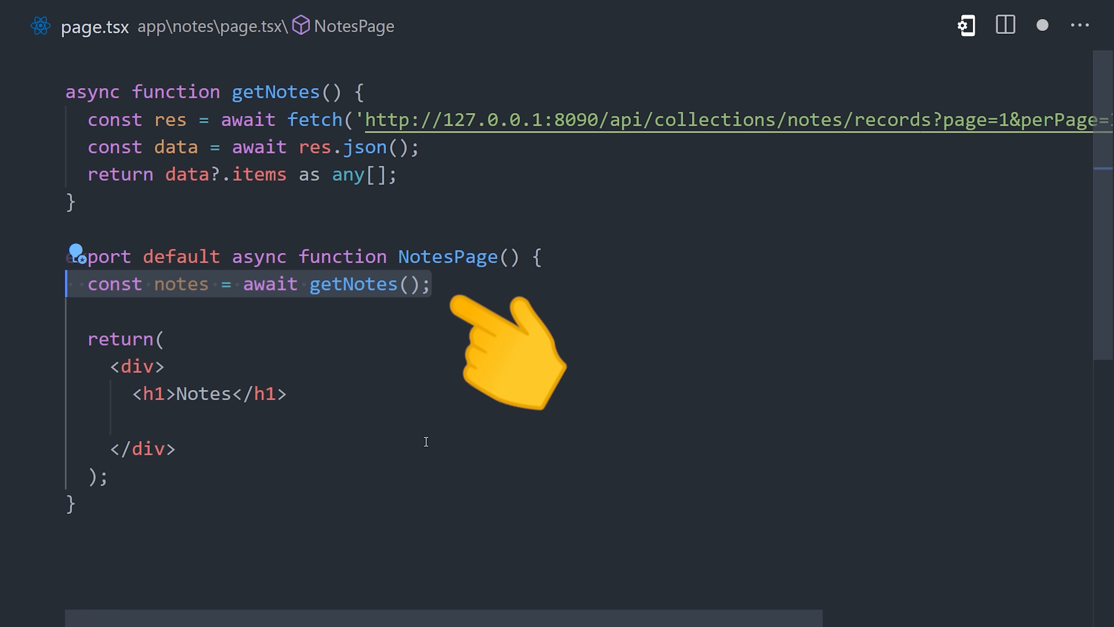
{"action": "type", "text": "{notes?.map((note) => {"}
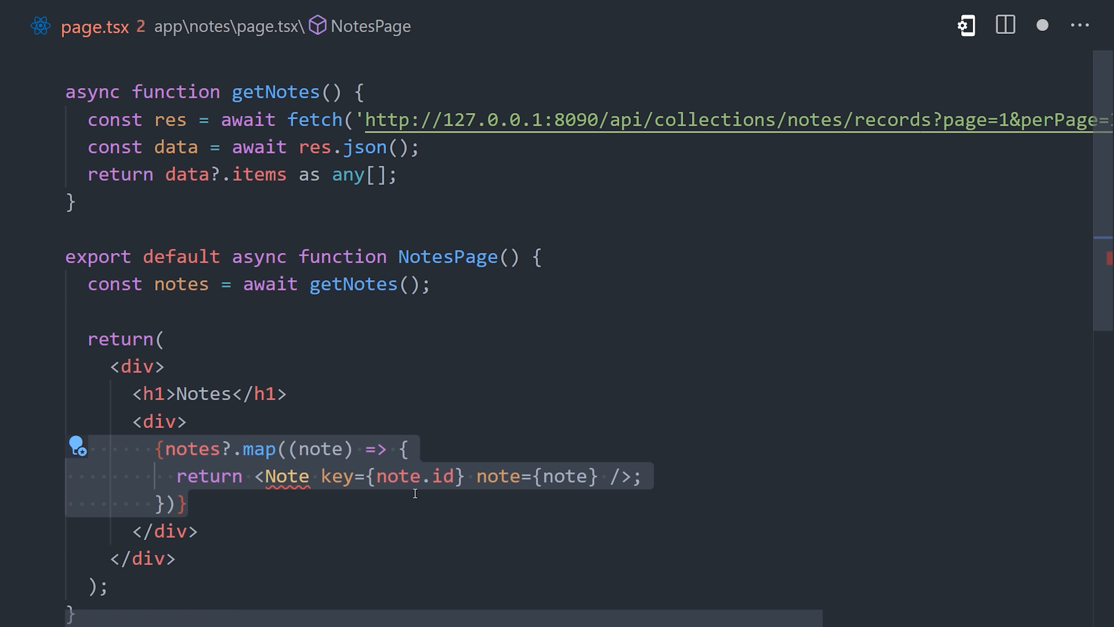
{"action": "scroll", "scroll_direction": "down", "scroll_amount": 3}
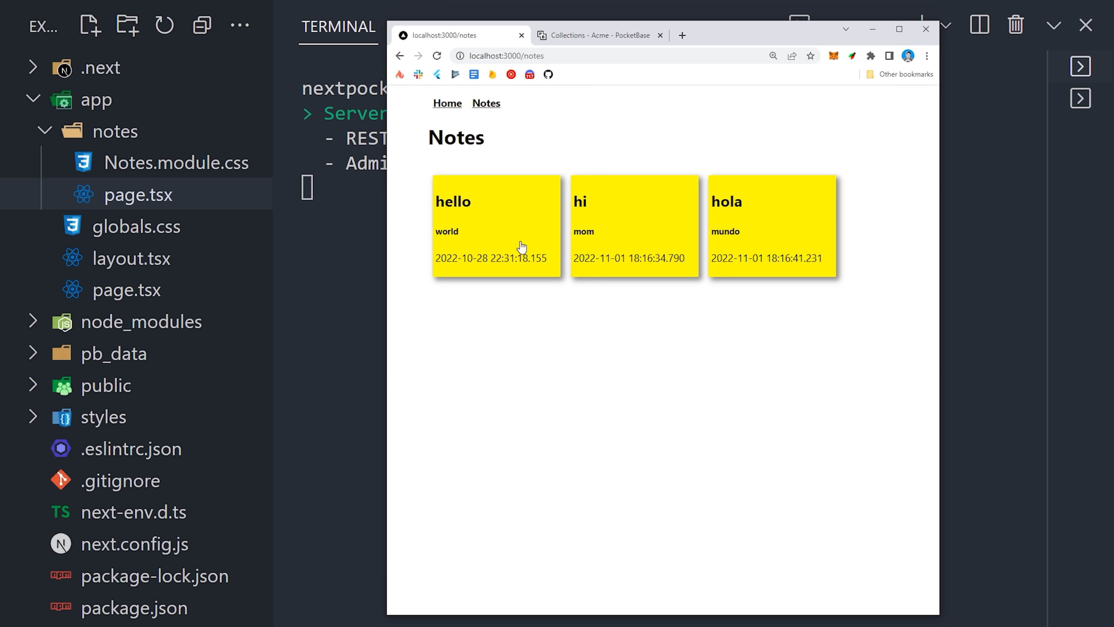
{"action": "mouse_move", "coordinate": [788, 222]}
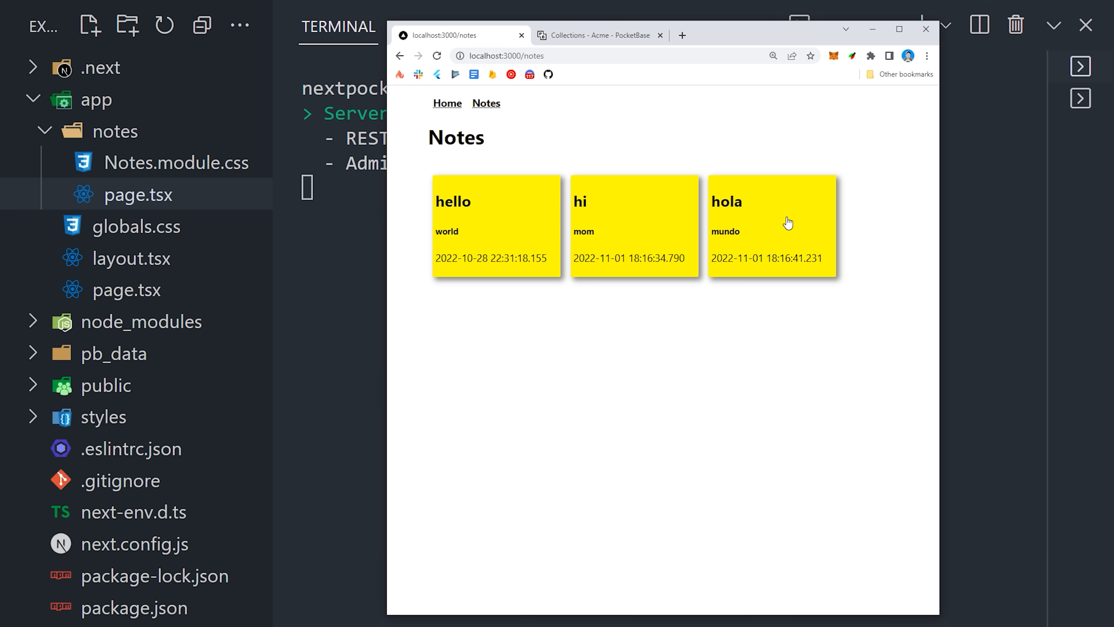
{"action": "left_click", "coordinate": [598, 35]}
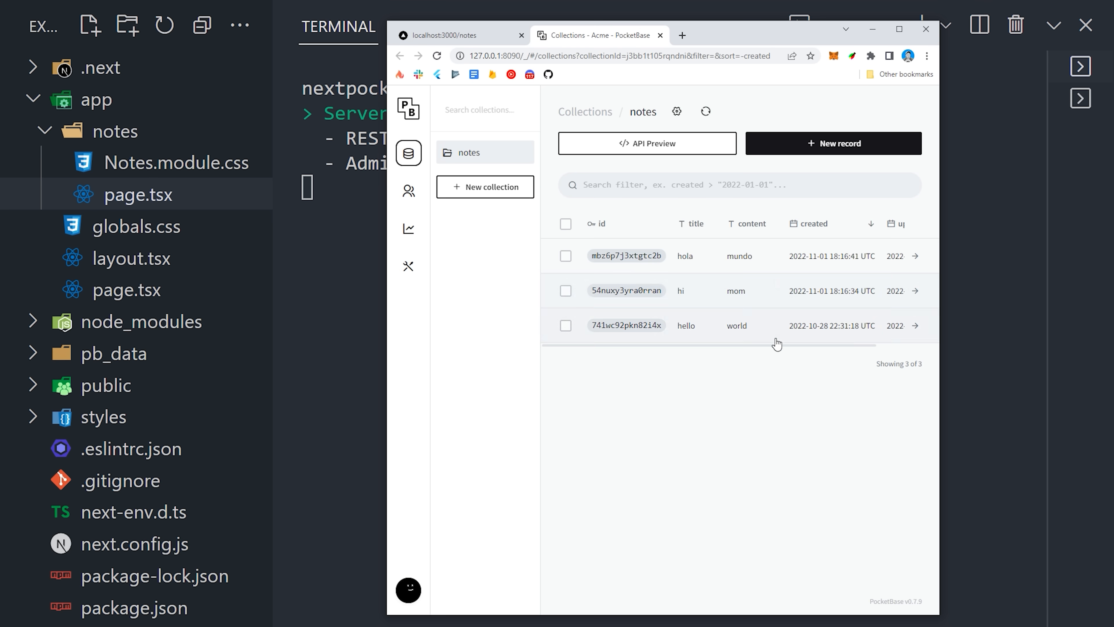
{"action": "mouse_move", "coordinate": [601, 40]}
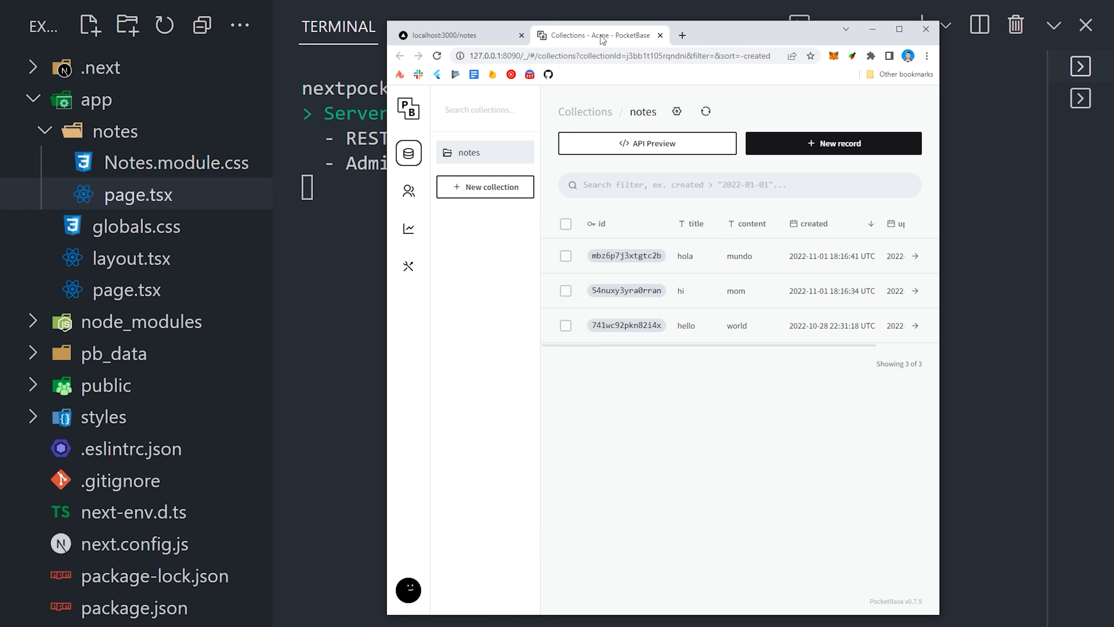
View the notes collection records hola, hi and hello in PocketBase Admin
{"action": "left_click", "coordinate": [455, 35]}
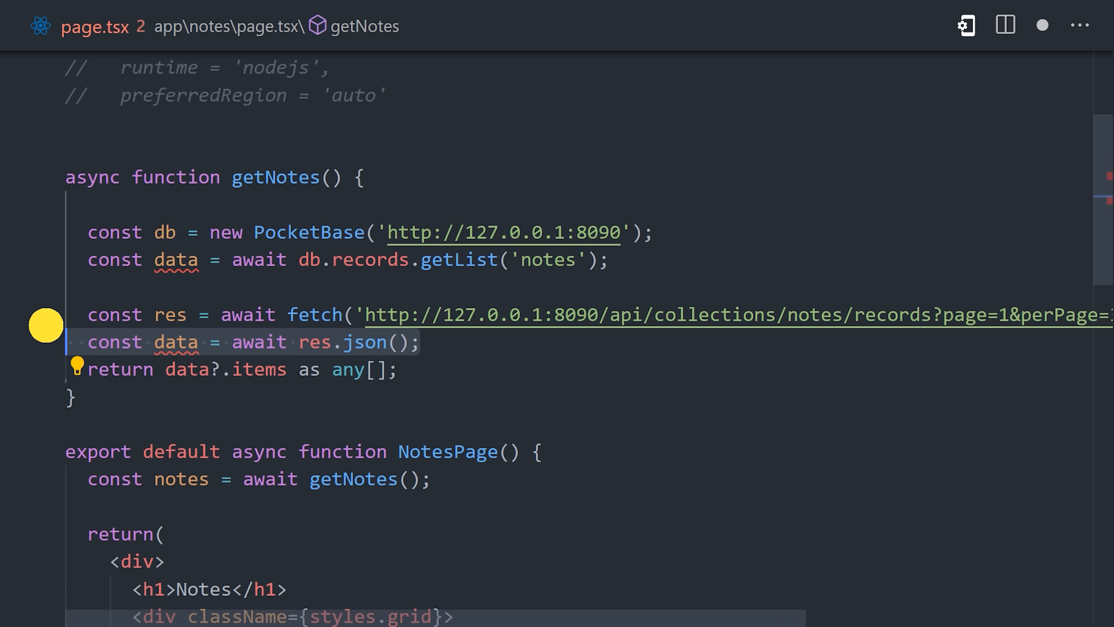
Comment out the old fetch lines with Ctrl+/ and link each Note card to /notes/{id}
{"action": "key", "text": "ctrl+/"}
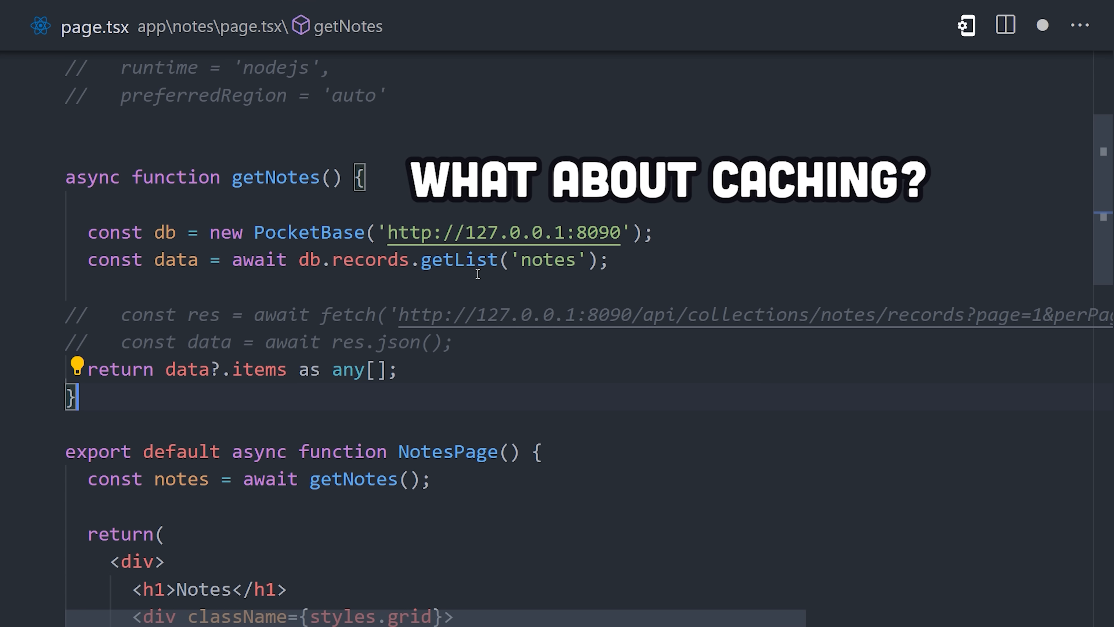
{"action": "mouse_move", "coordinate": [469, 272]}
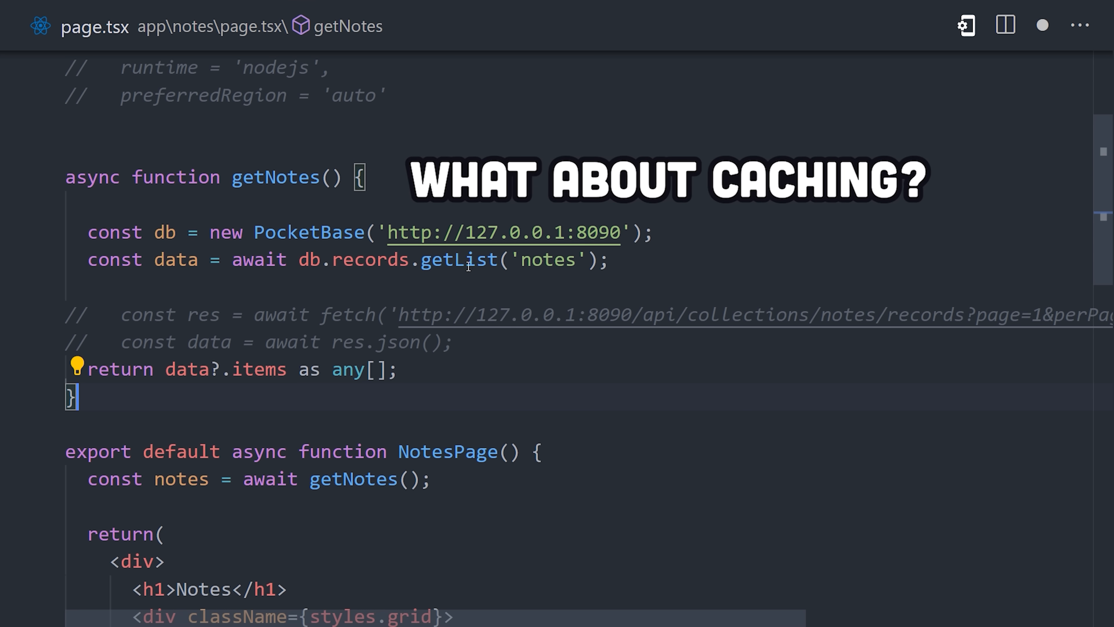
{"action": "scroll", "scroll_direction": "up", "scroll_amount": 3}
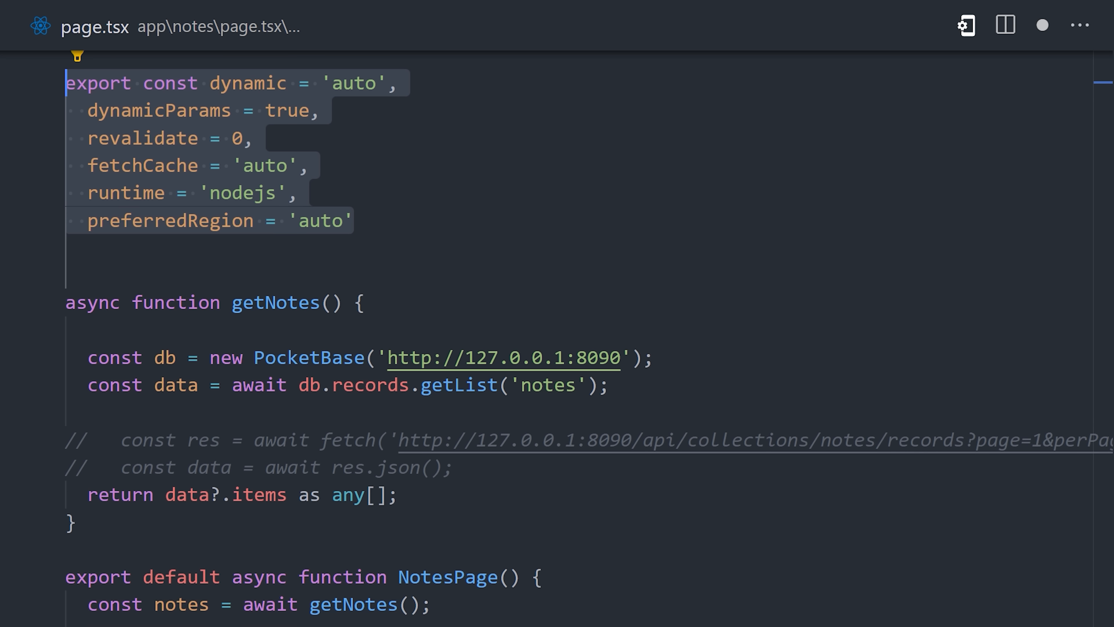
{"action": "scroll", "scroll_direction": "down", "scroll_amount": 3}
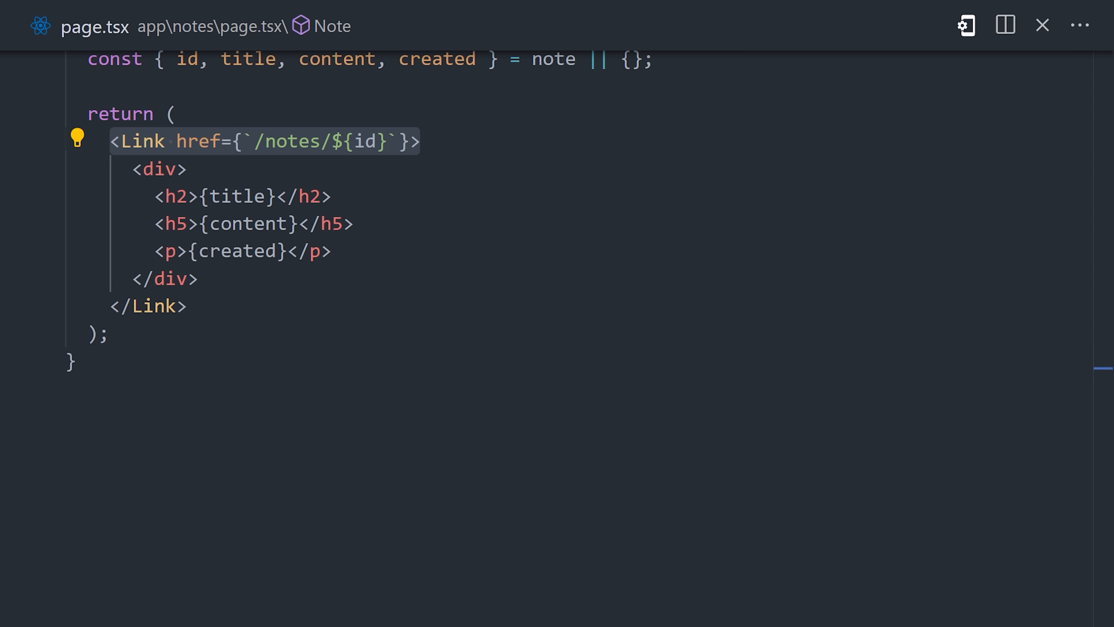
Create app/notes/[id]/page.tsx exporting an async NotePage component
{"action": "left_click", "coordinate": [1041, 25]}
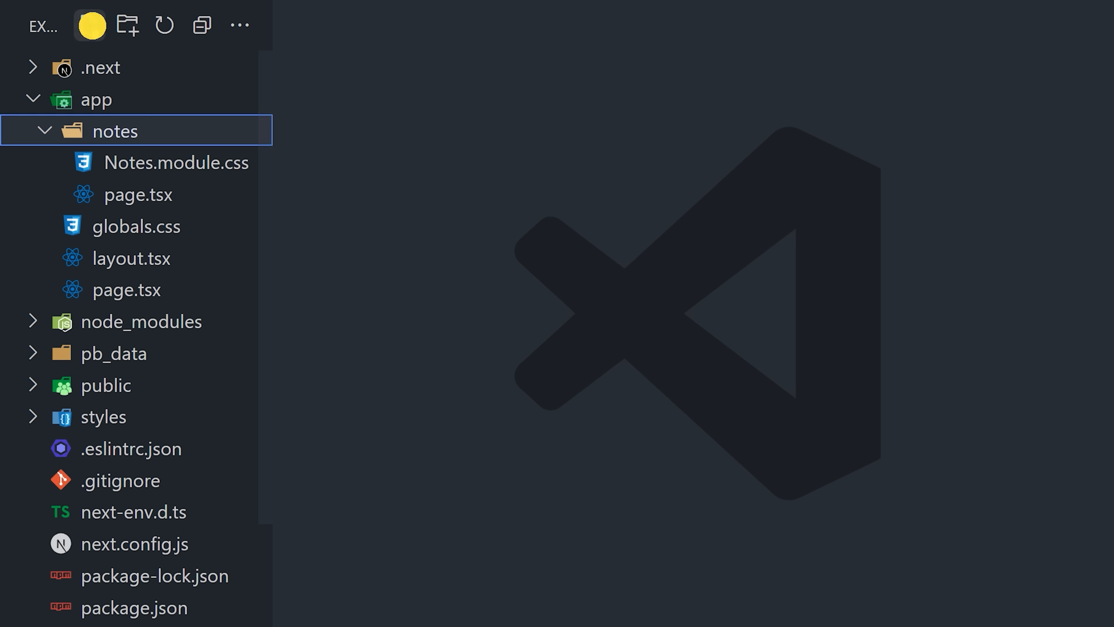
{"action": "left_click", "coordinate": [88, 25]}
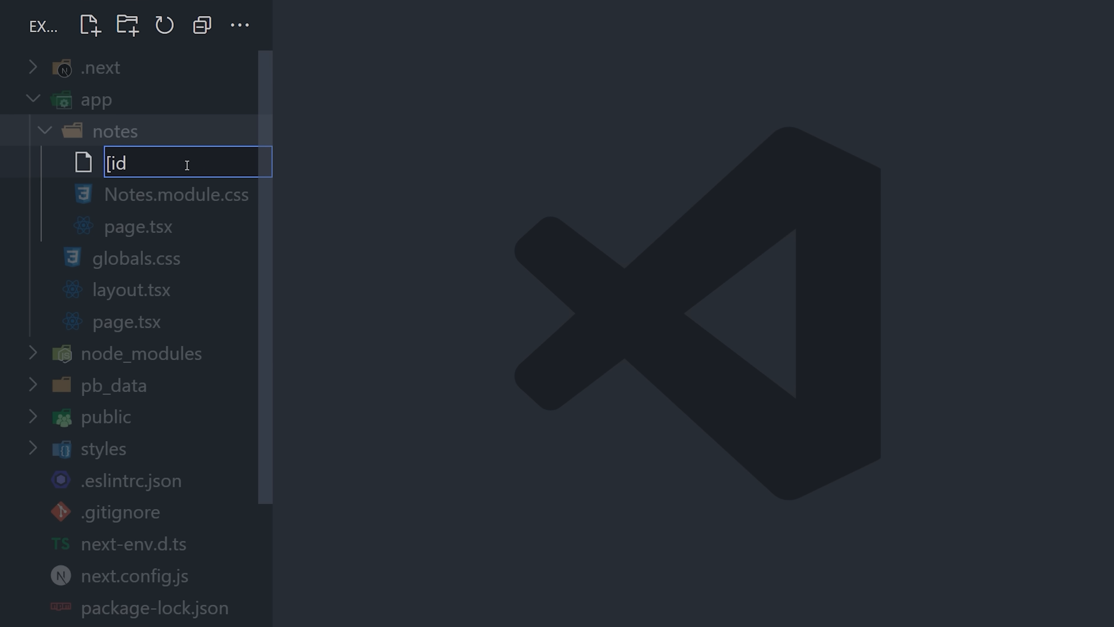
{"action": "type", "text": "]/page"}
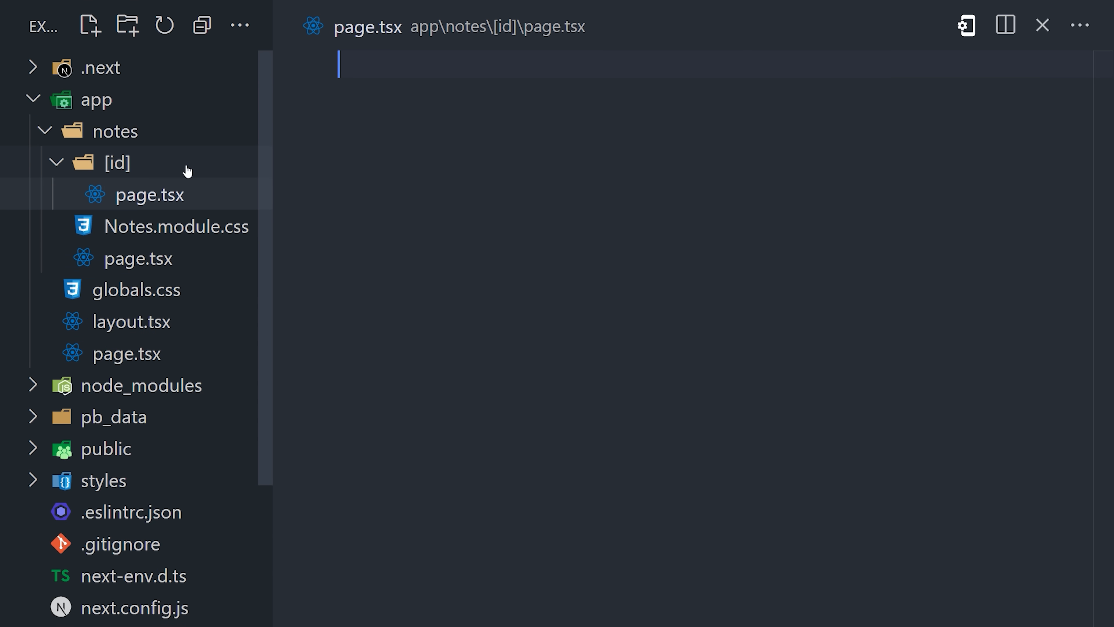
{"action": "type", "text": "export default async function NotePage() {"}
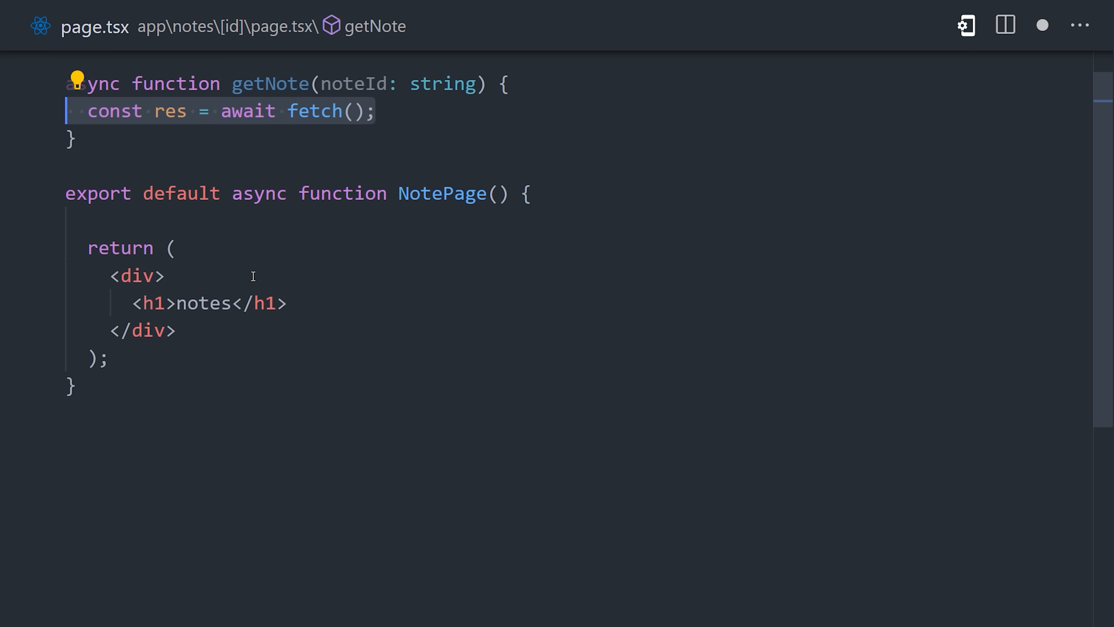
Write getNote fetching a single PocketBase record by noteId and call it with params.id
{"action": "type", "text": "`http://127.0.0.1:8090/api/collections/notes/records/`"}
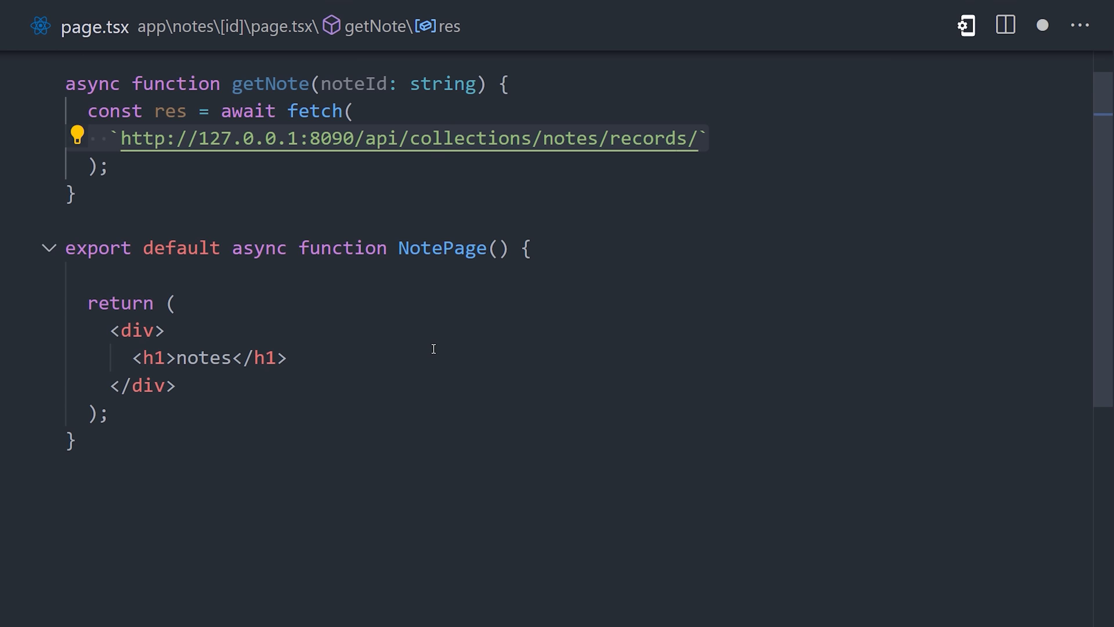
{"action": "type", "text": "${noteId}"}
{"action": "type", "text": "const data = await res.json();"}
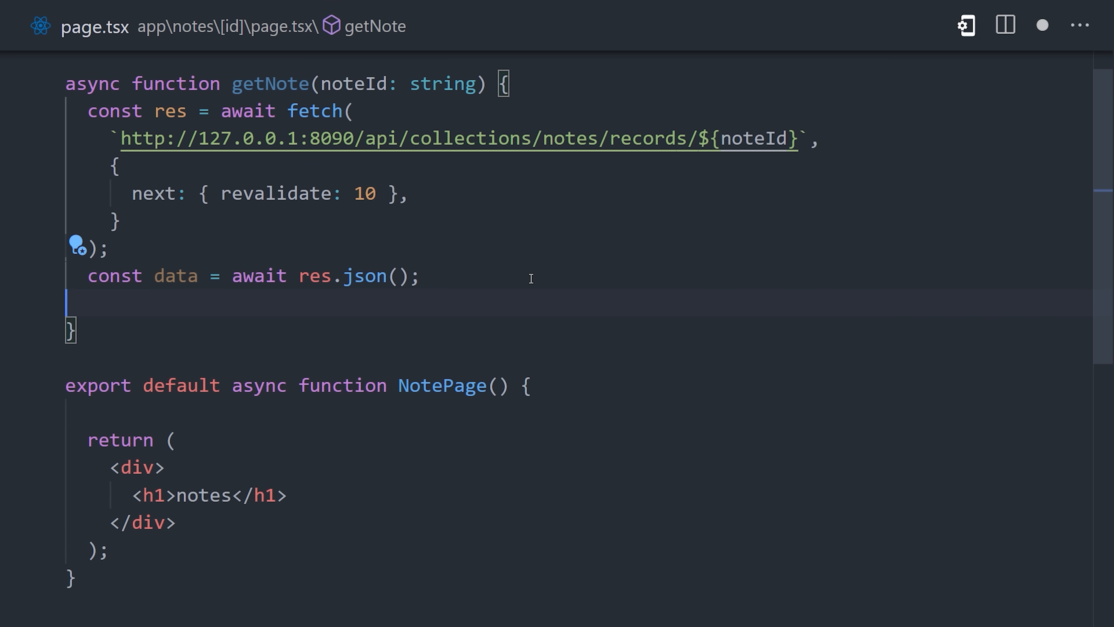
{"action": "type", "text": "return data;"}
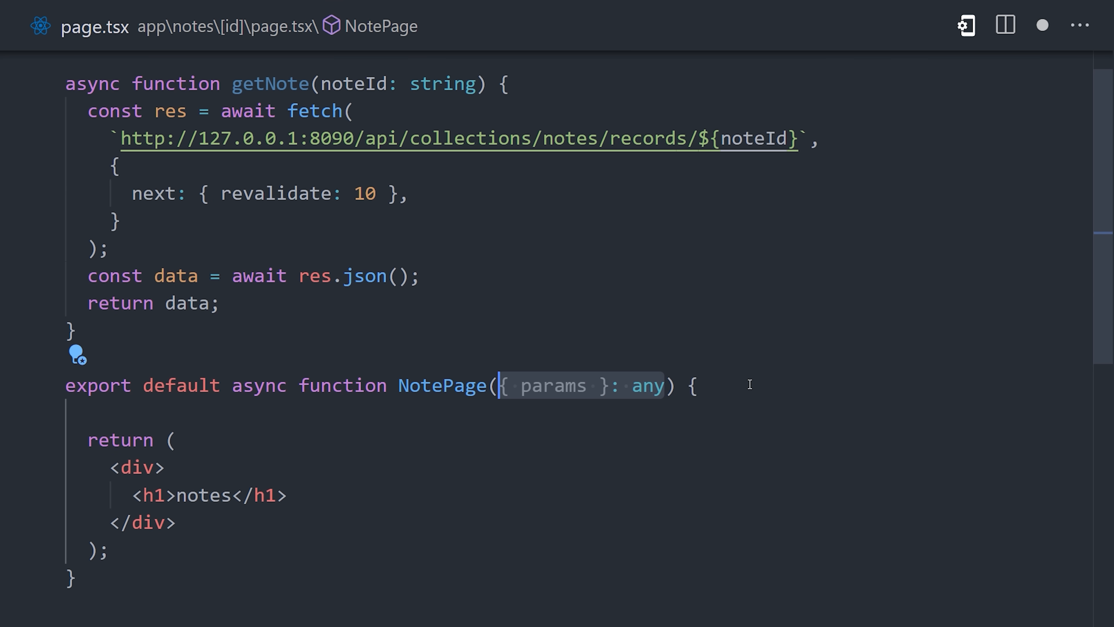
{"action": "type", "text": "const note = await getNote(params.id);"}
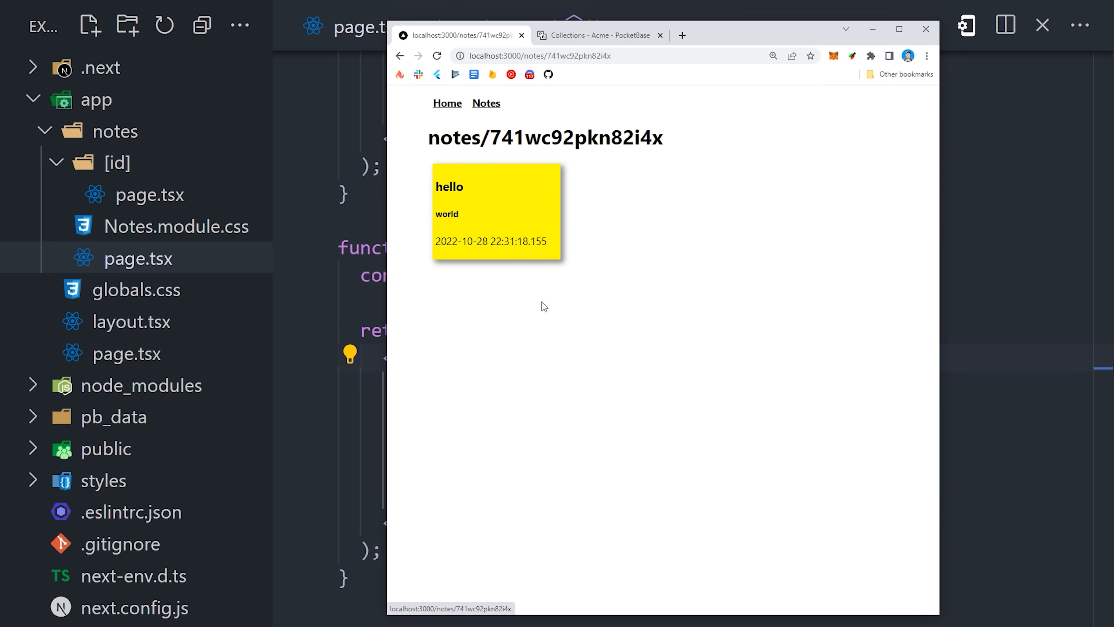
Use the Notes nav link to return to the list of hello, hi and hola cards
{"action": "left_click", "coordinate": [486, 104]}
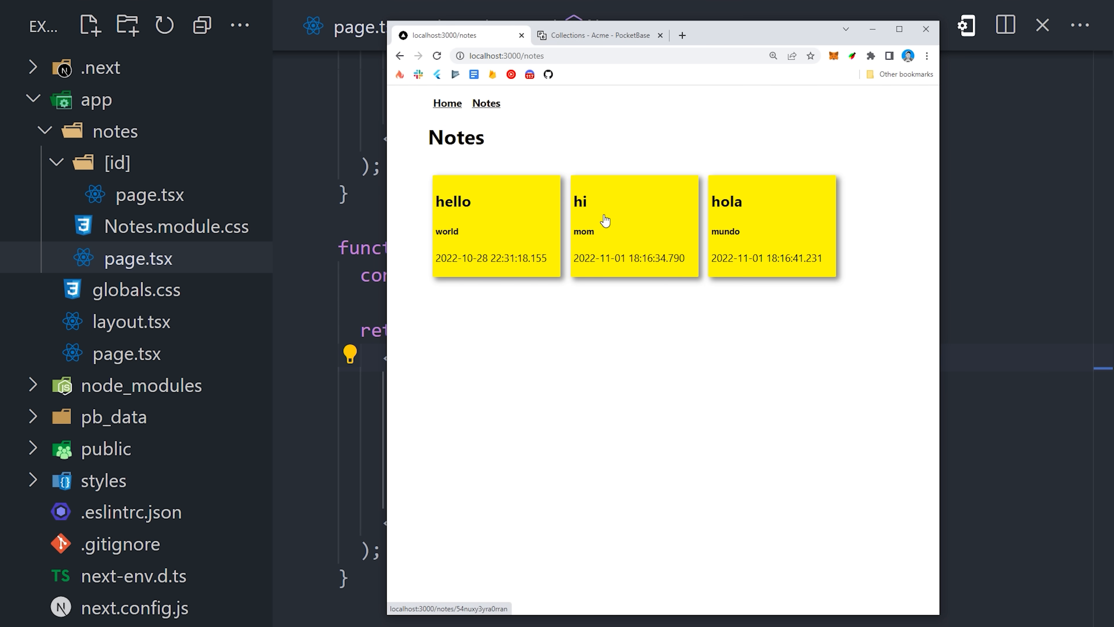
{"action": "left_click", "coordinate": [633, 225]}
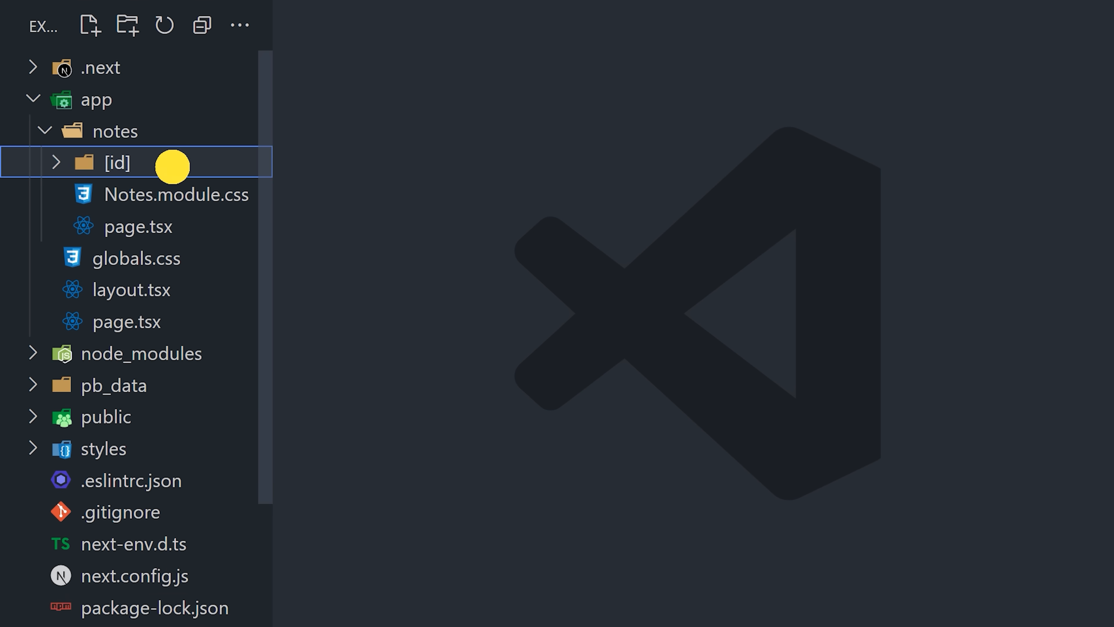
Add loading.tsx and error.tsx placeholders under notes/[id], then start a new file in notes
{"action": "left_click", "coordinate": [89, 25]}
{"action": "type", "text": "page.tsx"}
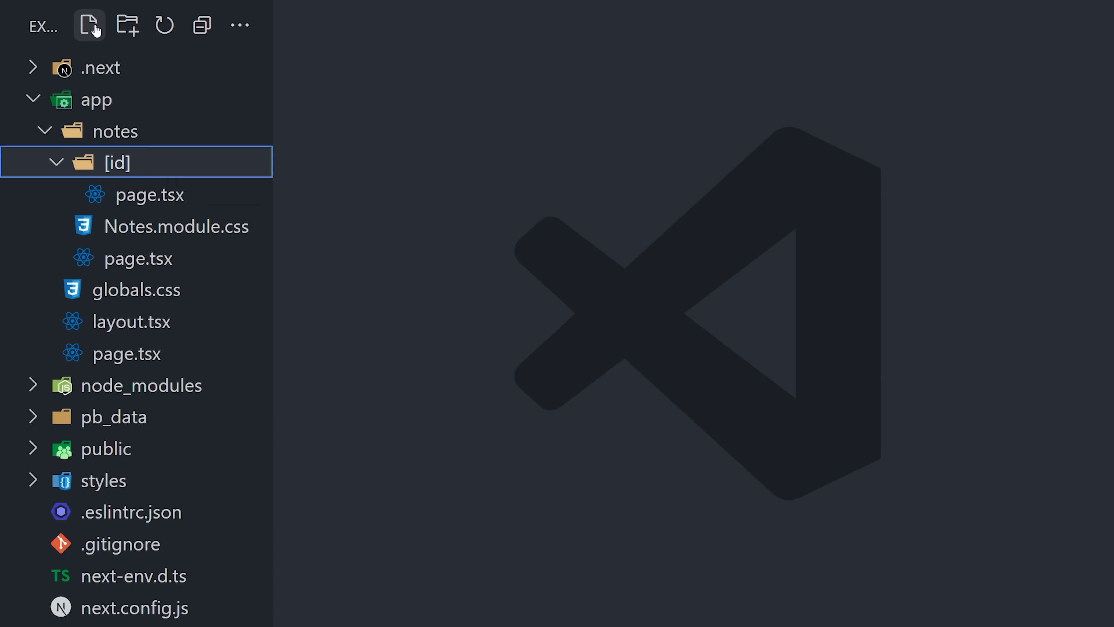
{"action": "left_click", "coordinate": [89, 25]}
{"action": "type", "text": "loading.tsx"}
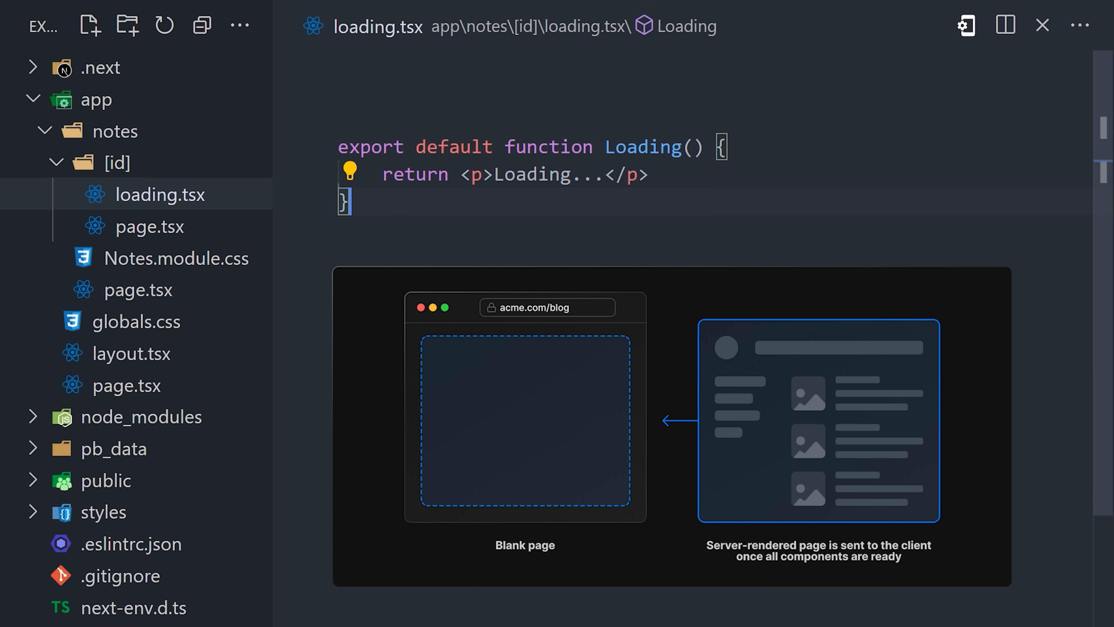
{"action": "mouse_move", "coordinate": [374, 243]}
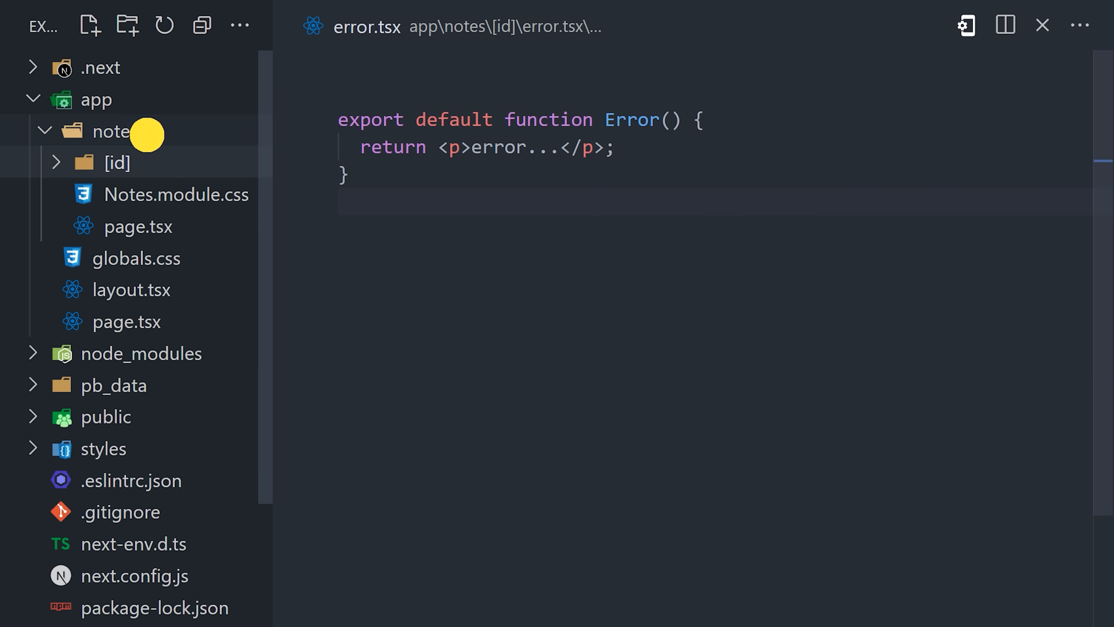
{"action": "left_click", "coordinate": [116, 130]}
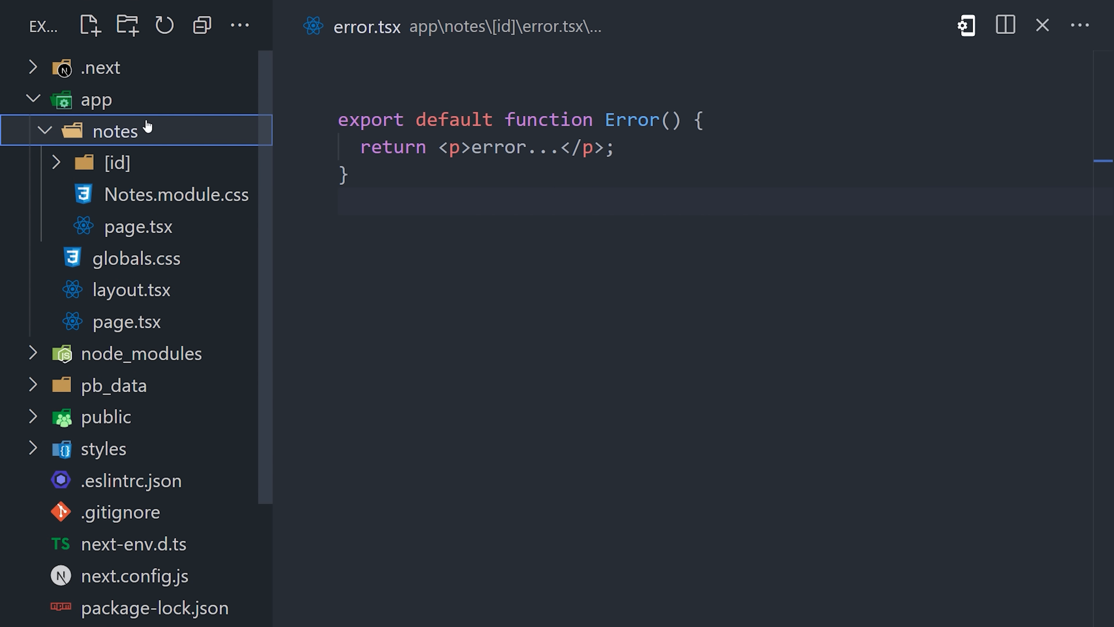
{"action": "left_click", "coordinate": [88, 25]}
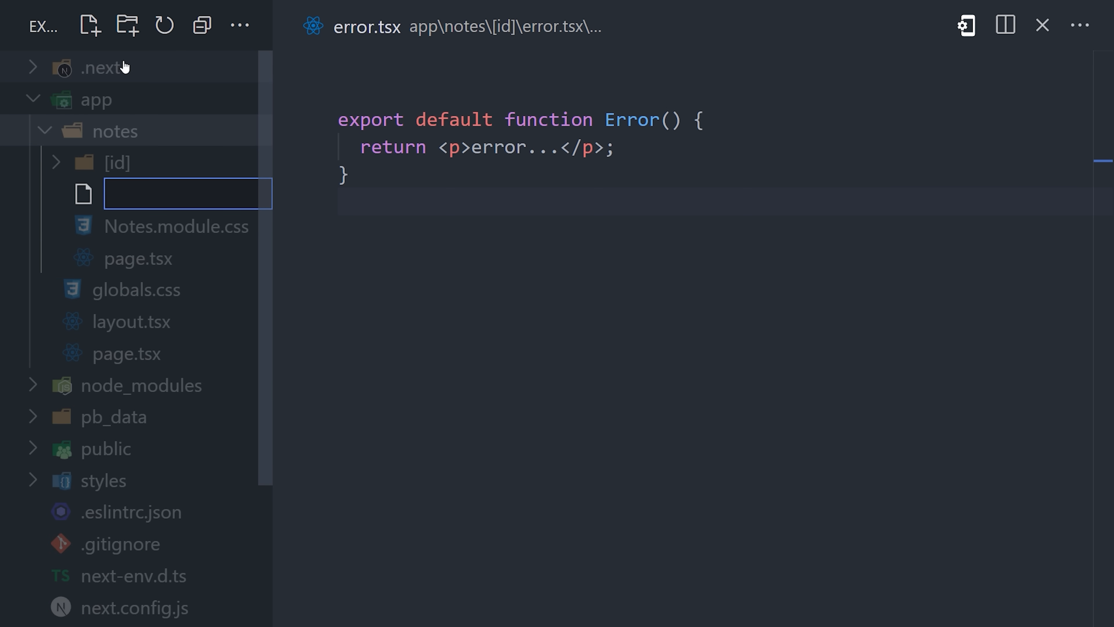
Create CreateNote.tsx as a 'use client' component with useState for title and content
{"action": "type", "text": "CreateNote."}
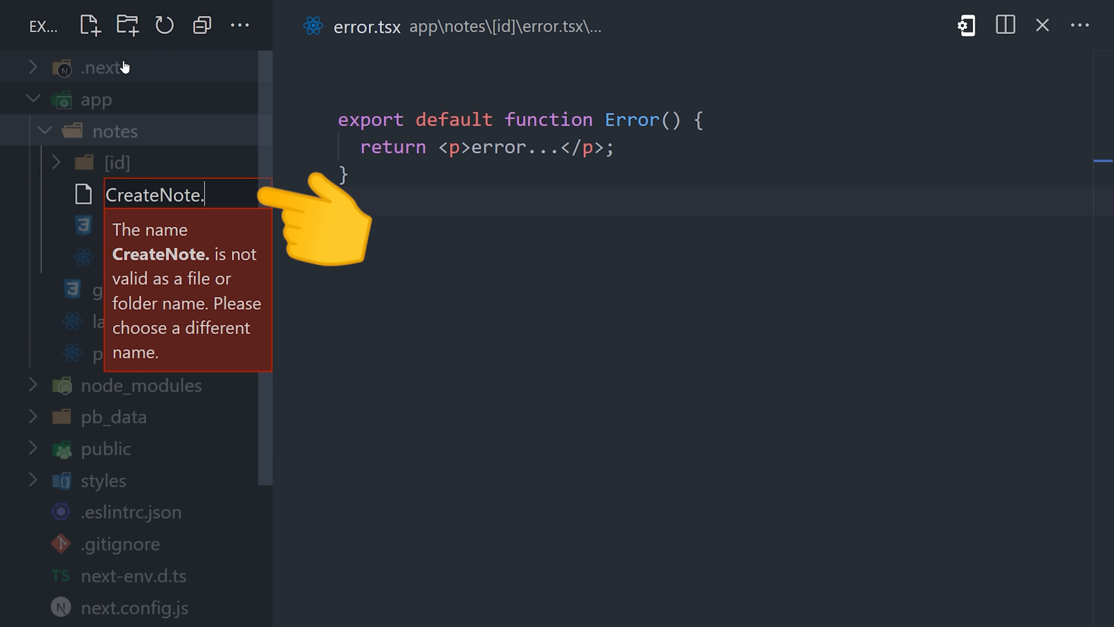
{"action": "key", "text": "Enter"}
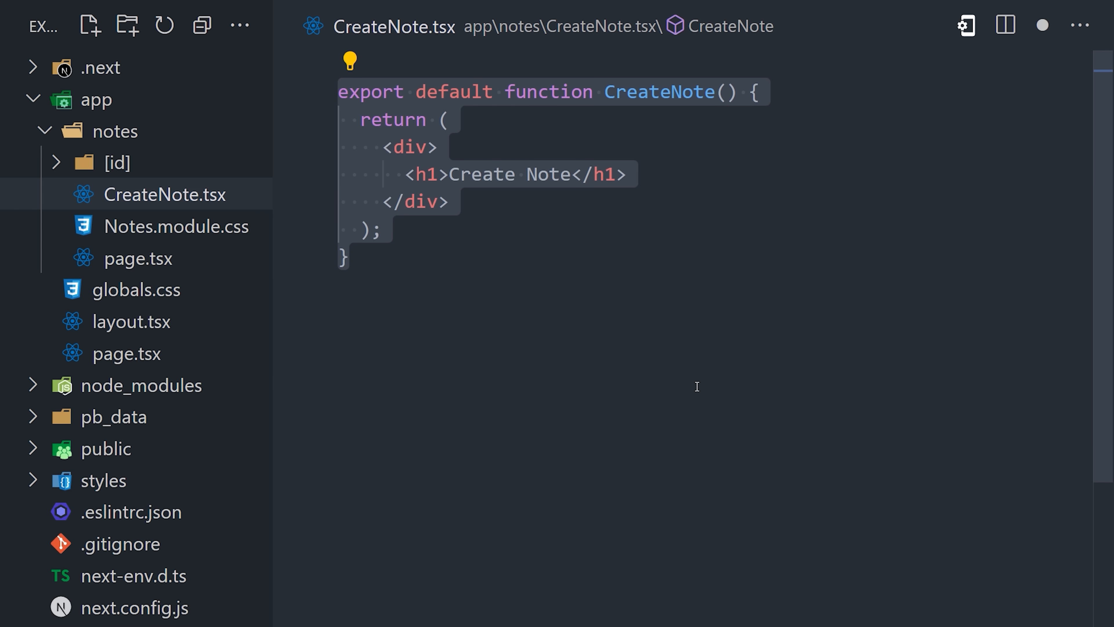
{"action": "type", "text": "'use client';"}
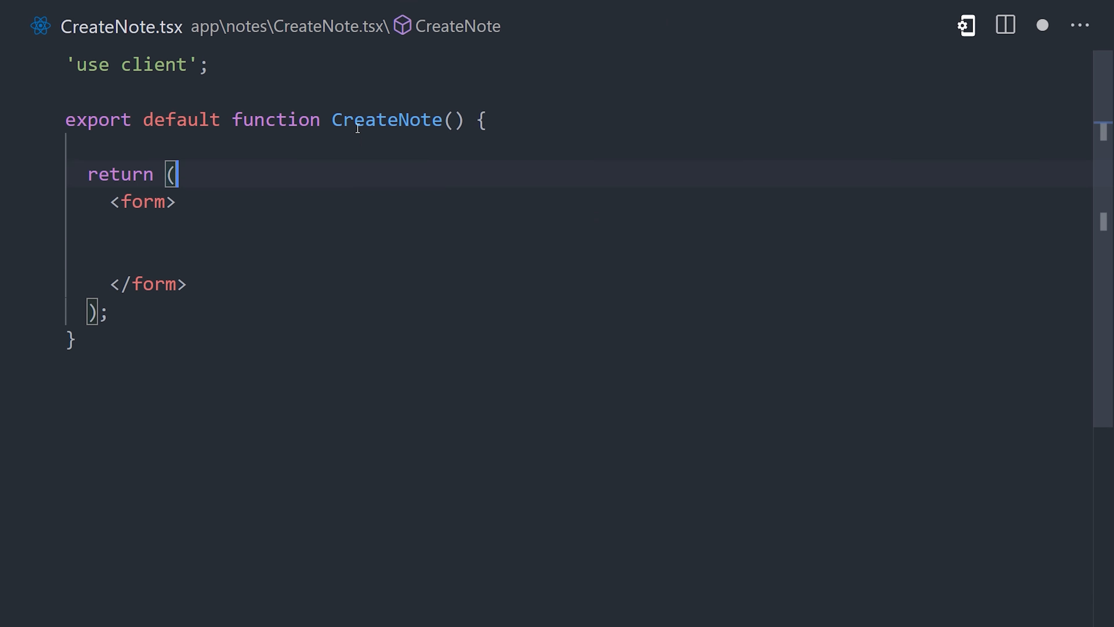
{"action": "type", "text": "import { useState } from 'react';"}
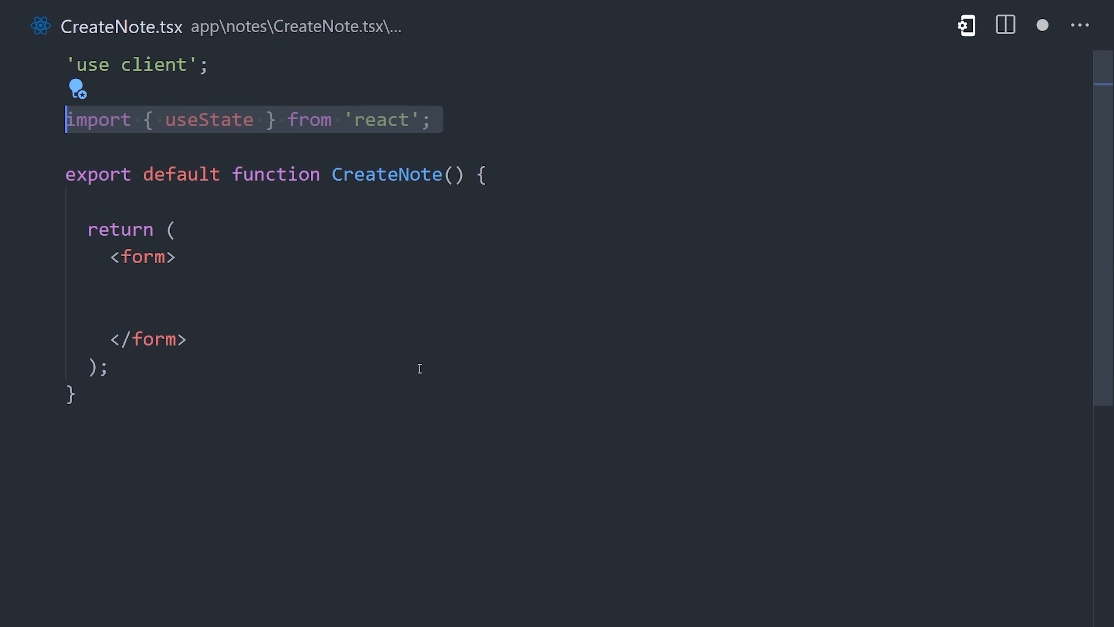
{"action": "type", "text": "const [title, setTitle] = useState('');"}
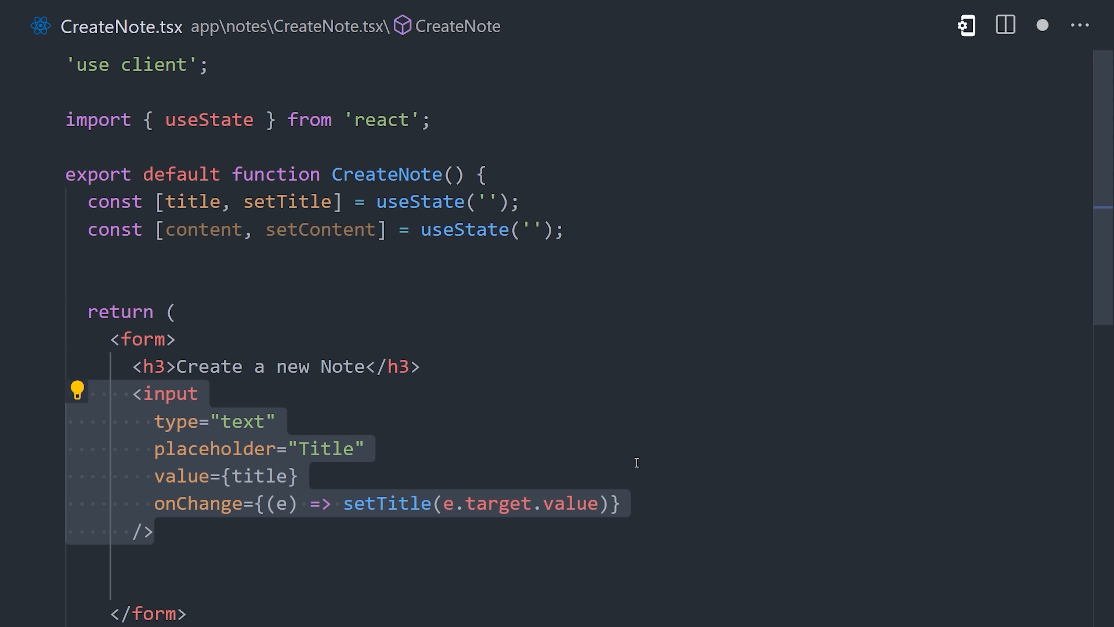
{"action": "scroll", "scroll_direction": "down", "scroll_amount": 3}
{"action": "type", "text": " onSubmit={create"}
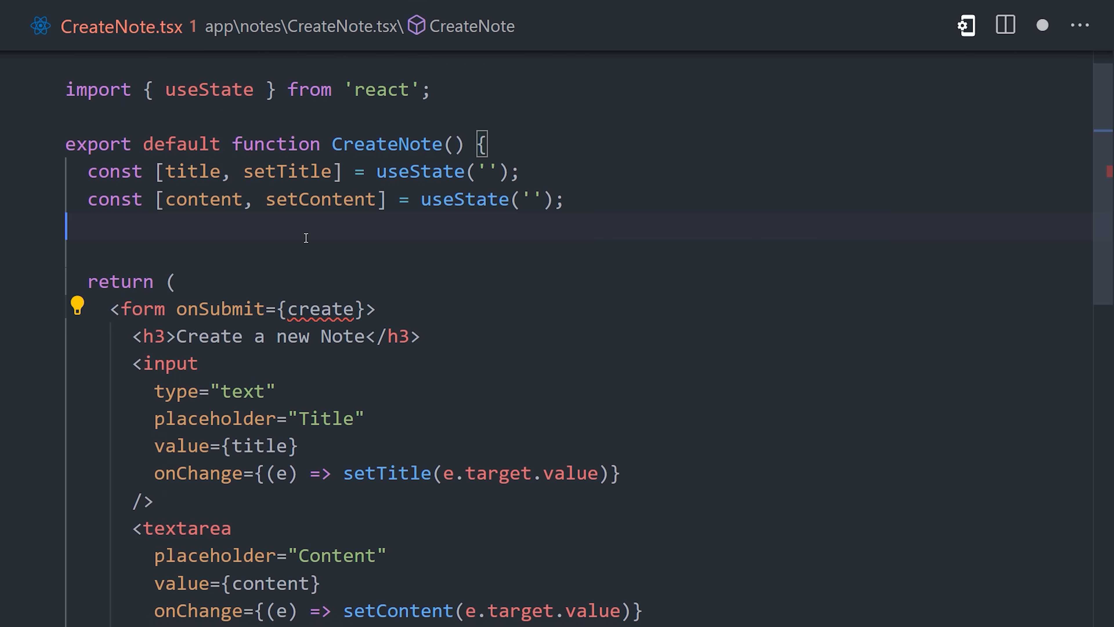
Add an async create function that POSTs to the PocketBase notes records endpoint with fetch
{"action": "type", "text": "const create = async() => {"}
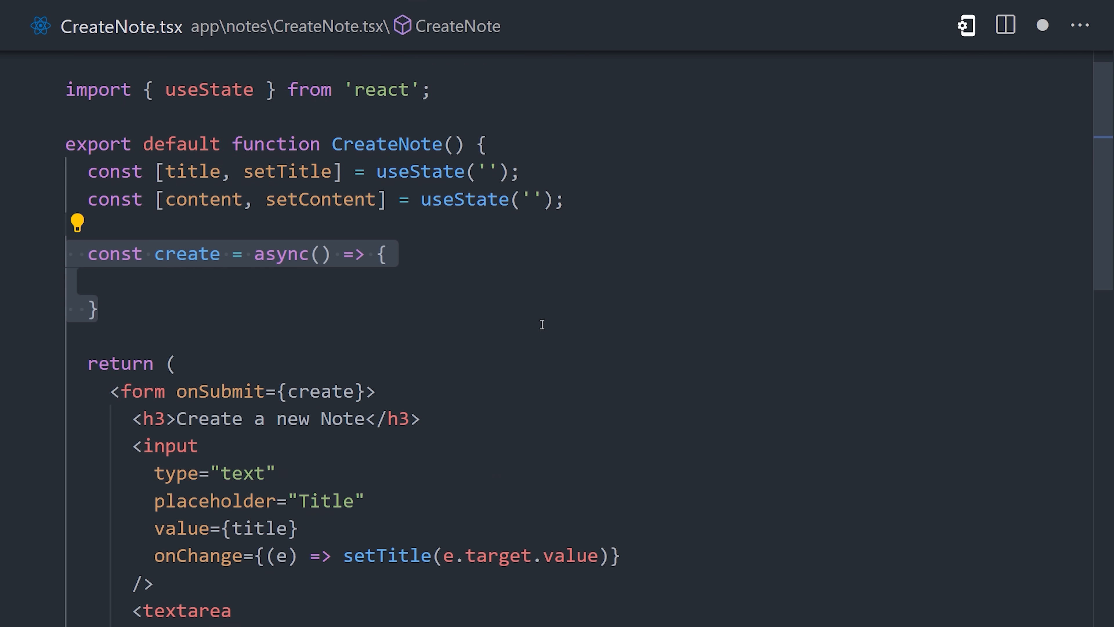
{"action": "type", "text": "await fetch('http://127.0.0.1:8090/api/collections/notes/records', {"}
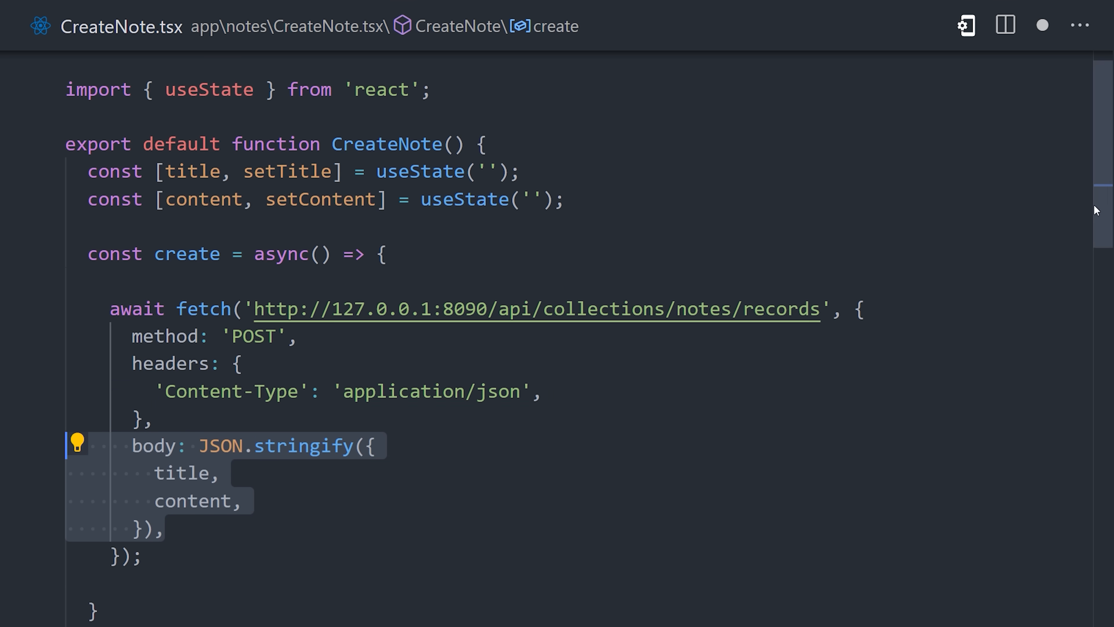
{"action": "scroll", "scroll_direction": "down", "scroll_amount": 3}
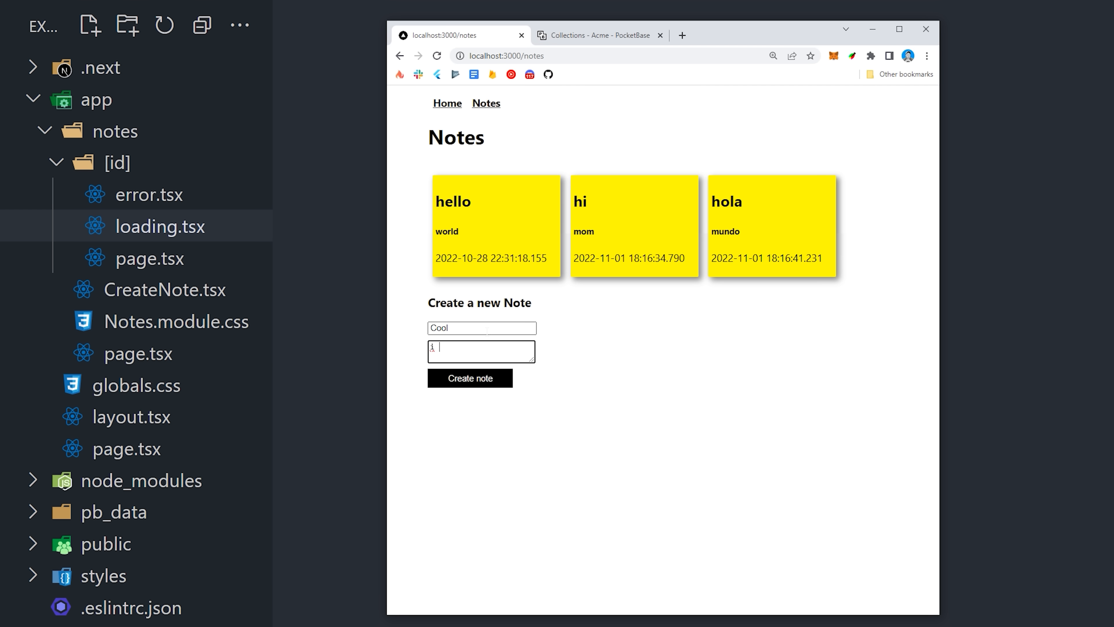
Create the Cool note with content 'it really works!' and start typing the next title
{"action": "type", "text": "t really ork"}
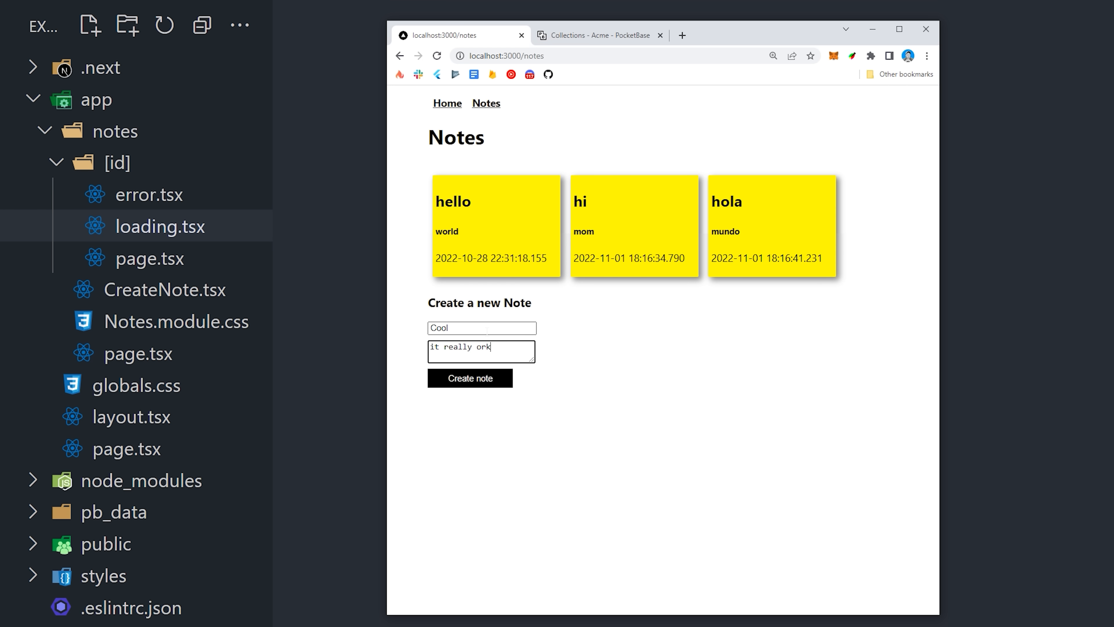
{"action": "left_click", "coordinate": [469, 378]}
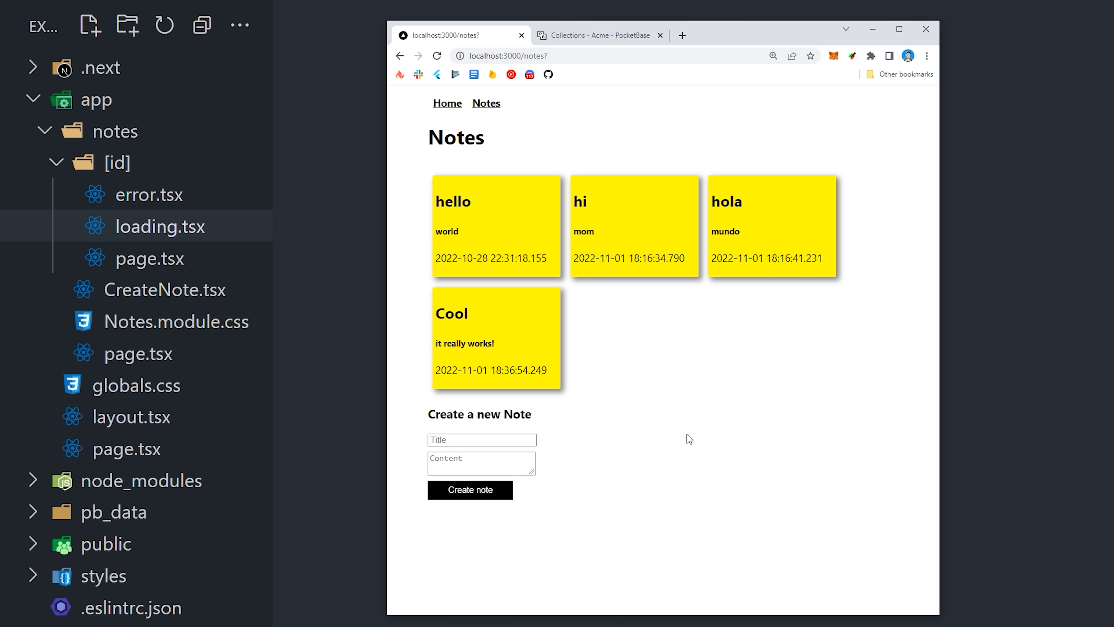
{"action": "left_click", "coordinate": [481, 439]}
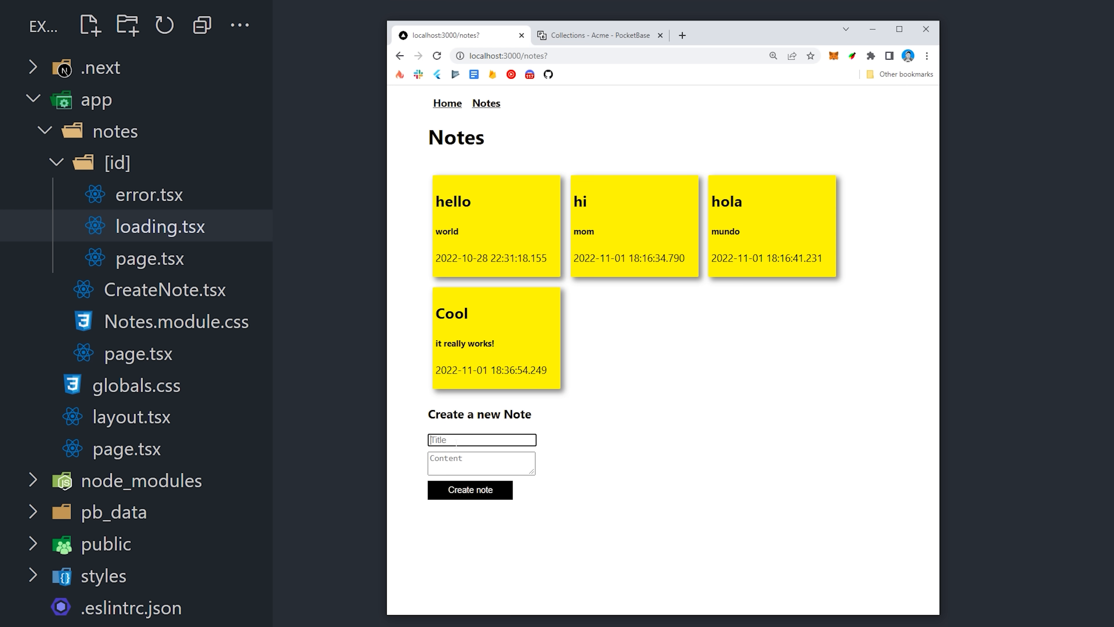
{"action": "type", "text": "Next 1"}
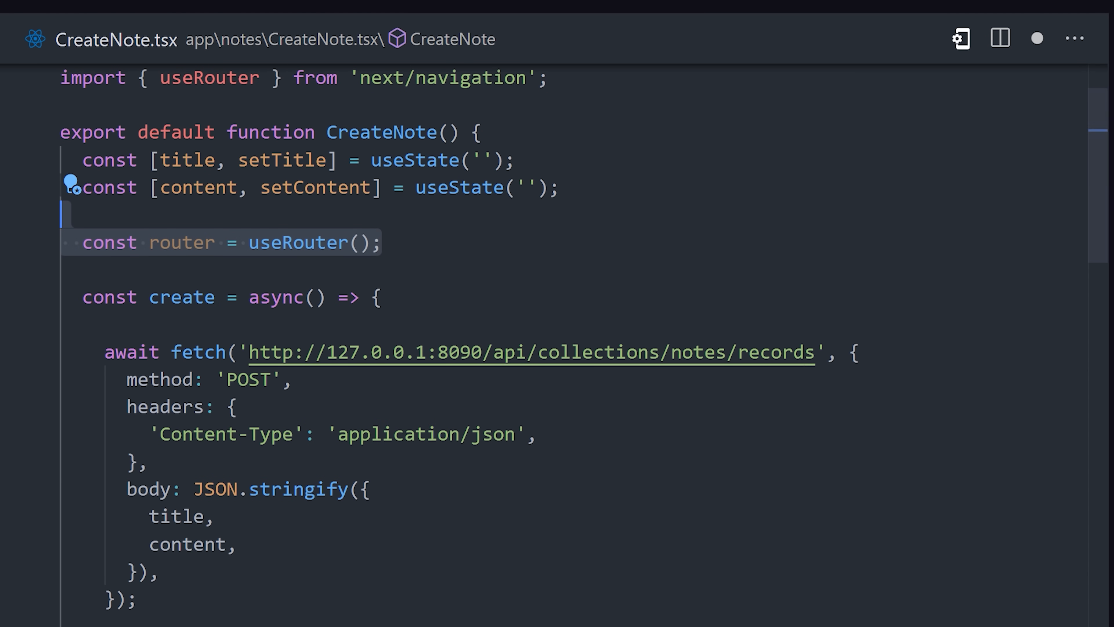
Scroll CreateNote to add const router = useRouter() from next/navigation
{"action": "scroll", "scroll_direction": "down", "scroll_amount": 3}
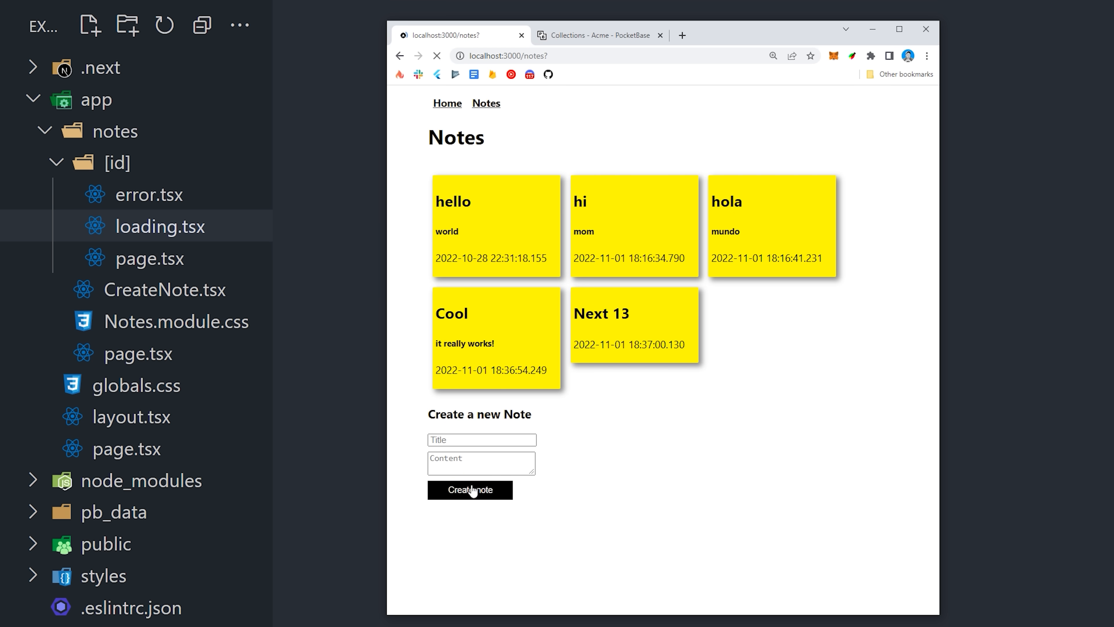
Submit the Next 13 and Instant notes so they appear immediately as new cards
{"action": "left_click", "coordinate": [469, 490]}
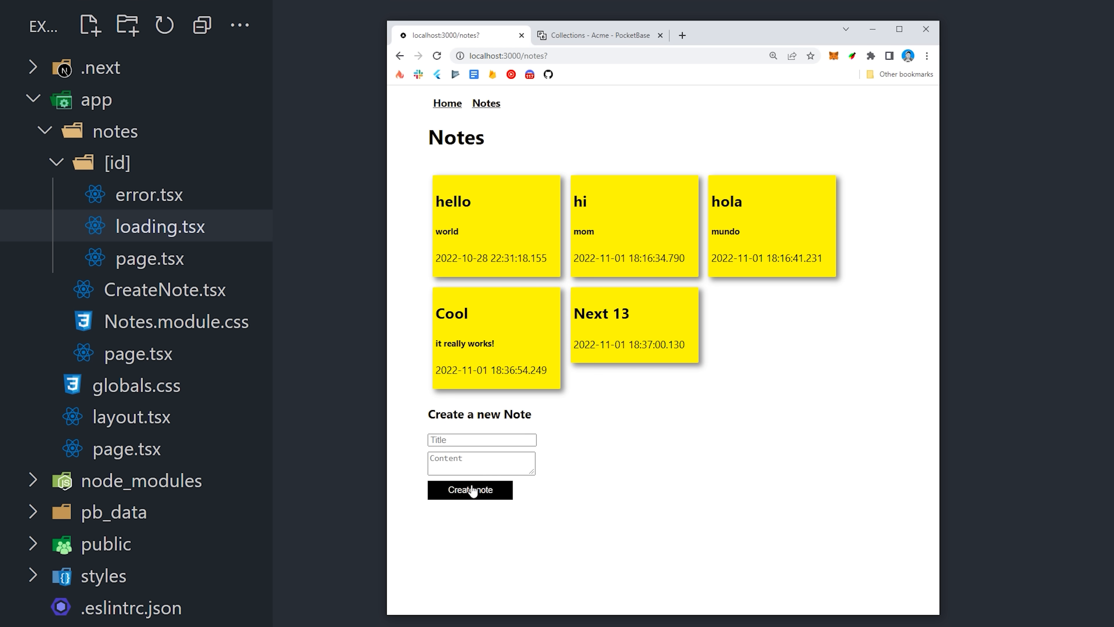
{"action": "left_click", "coordinate": [468, 489]}
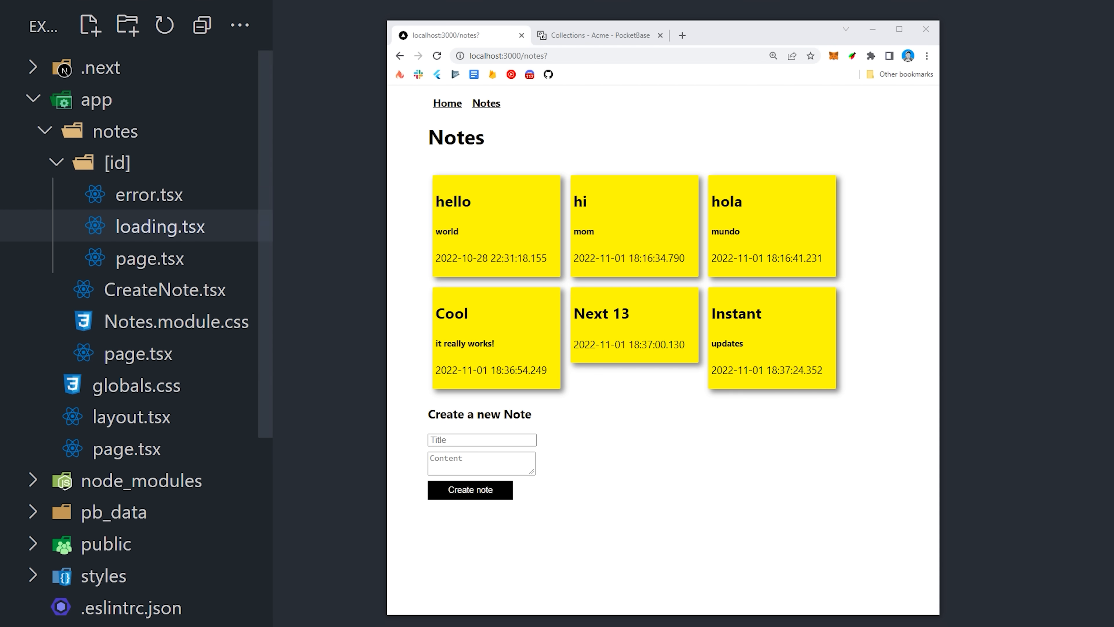
{"action": "left_click", "coordinate": [469, 490]}
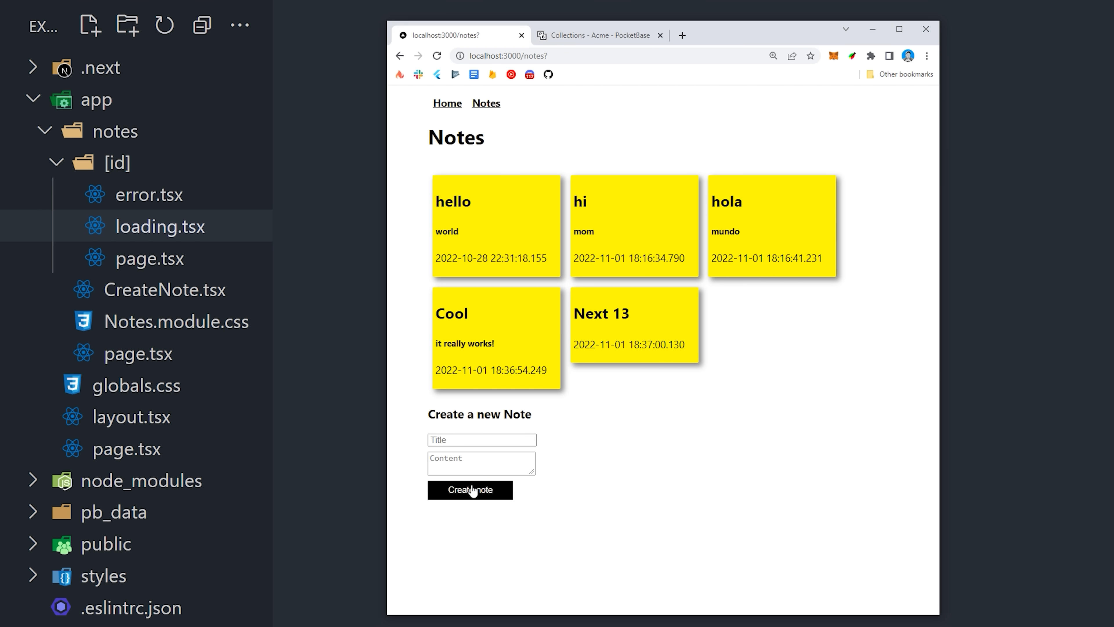
{"action": "left_click", "coordinate": [469, 490]}
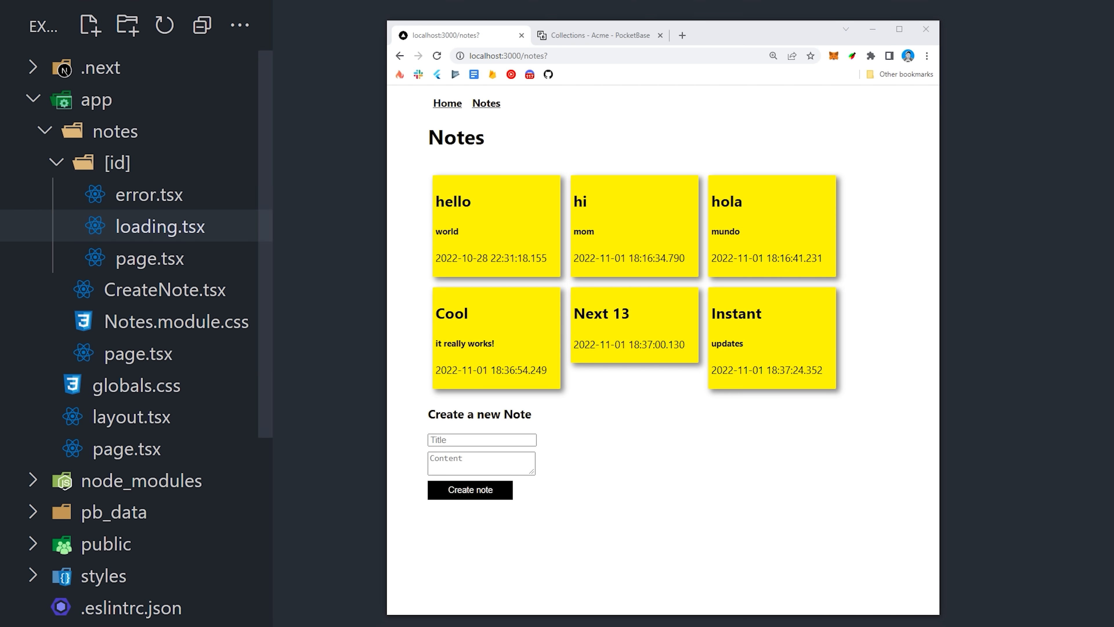